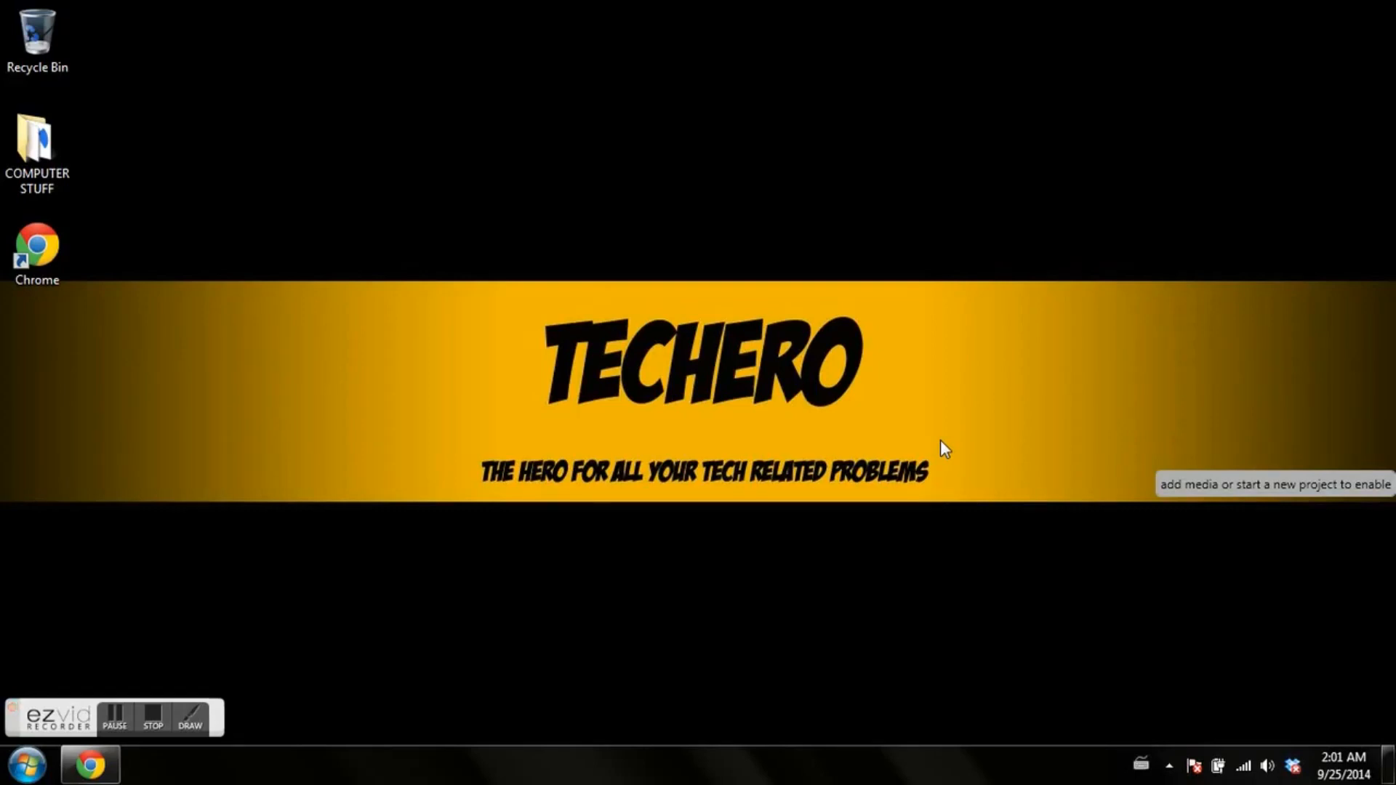
pyautogui.moveTo(713, 472)
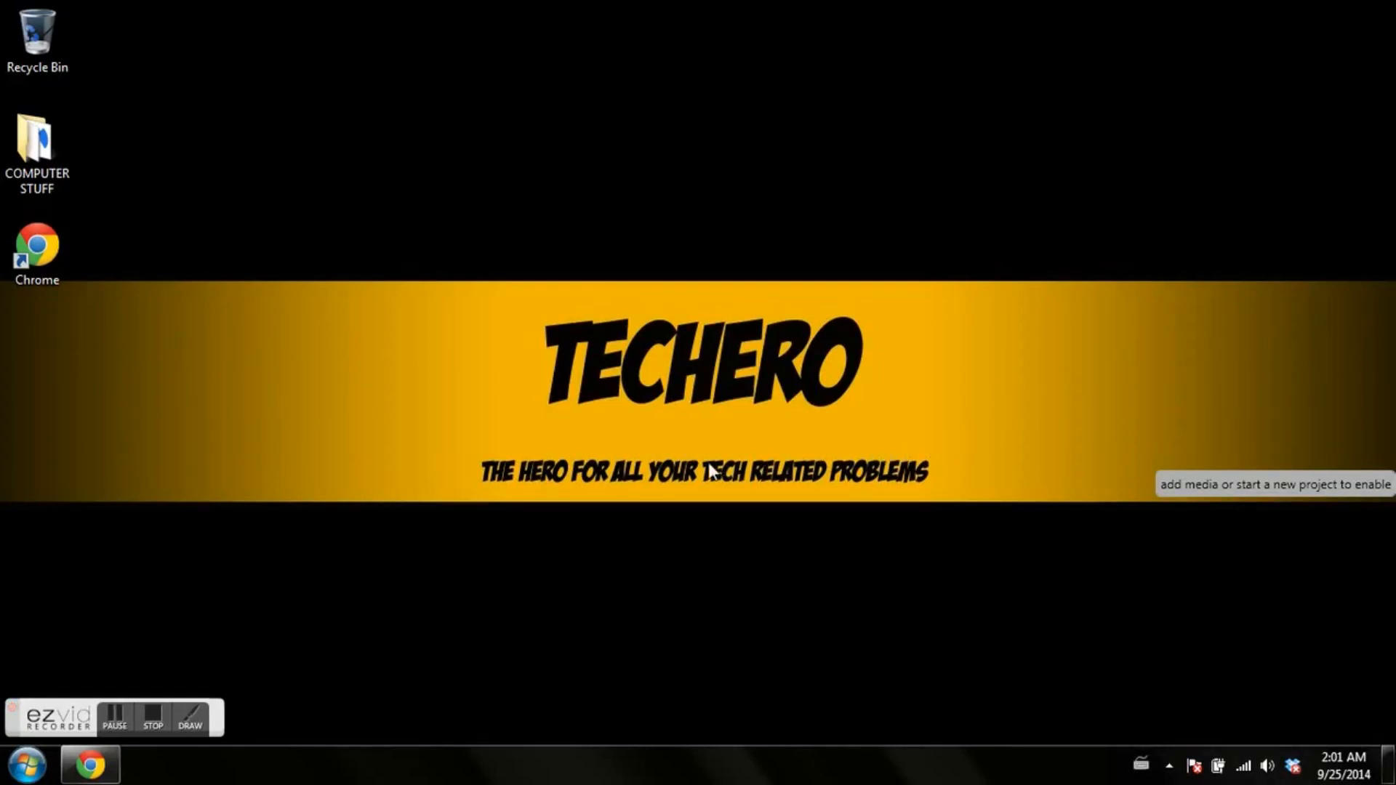
pyautogui.moveTo(262, 575)
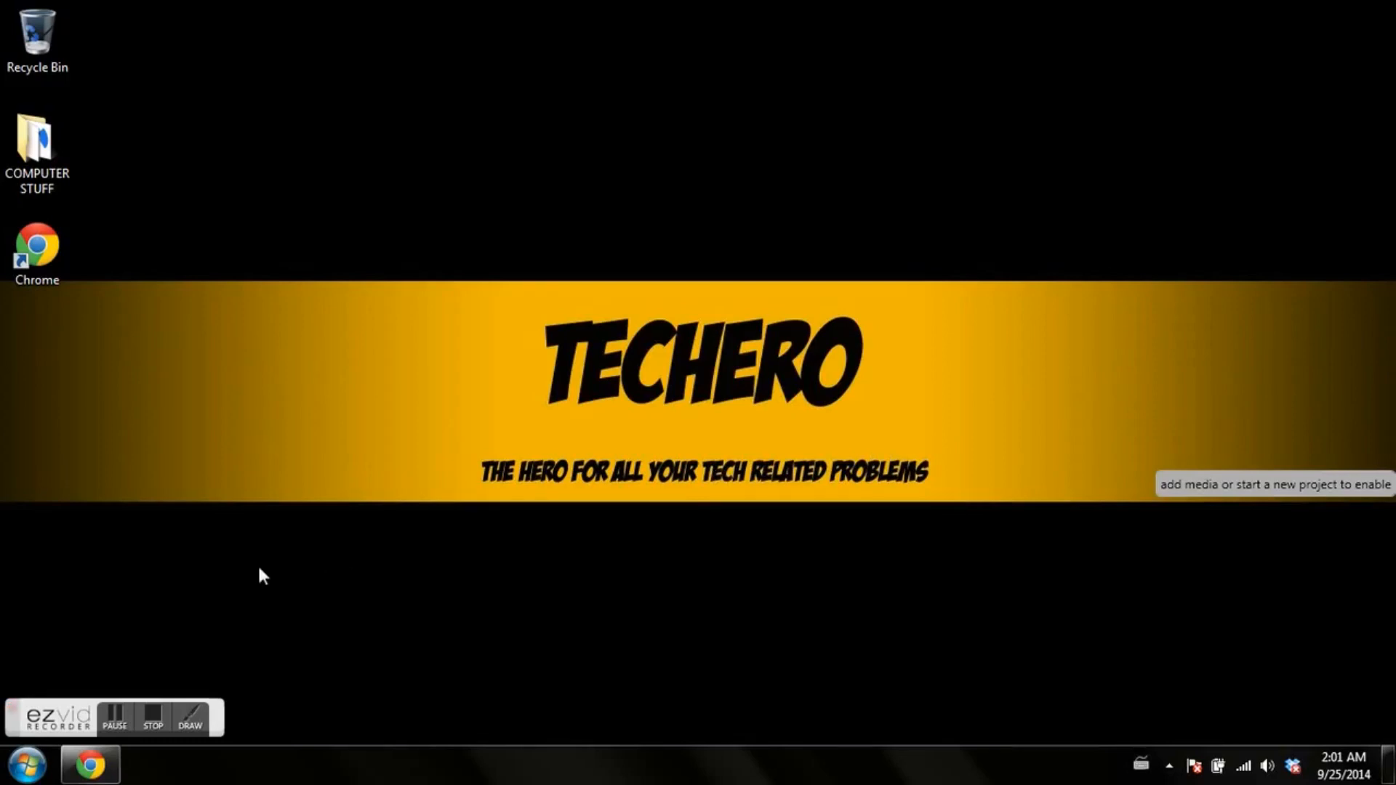
pyautogui.moveTo(120, 642)
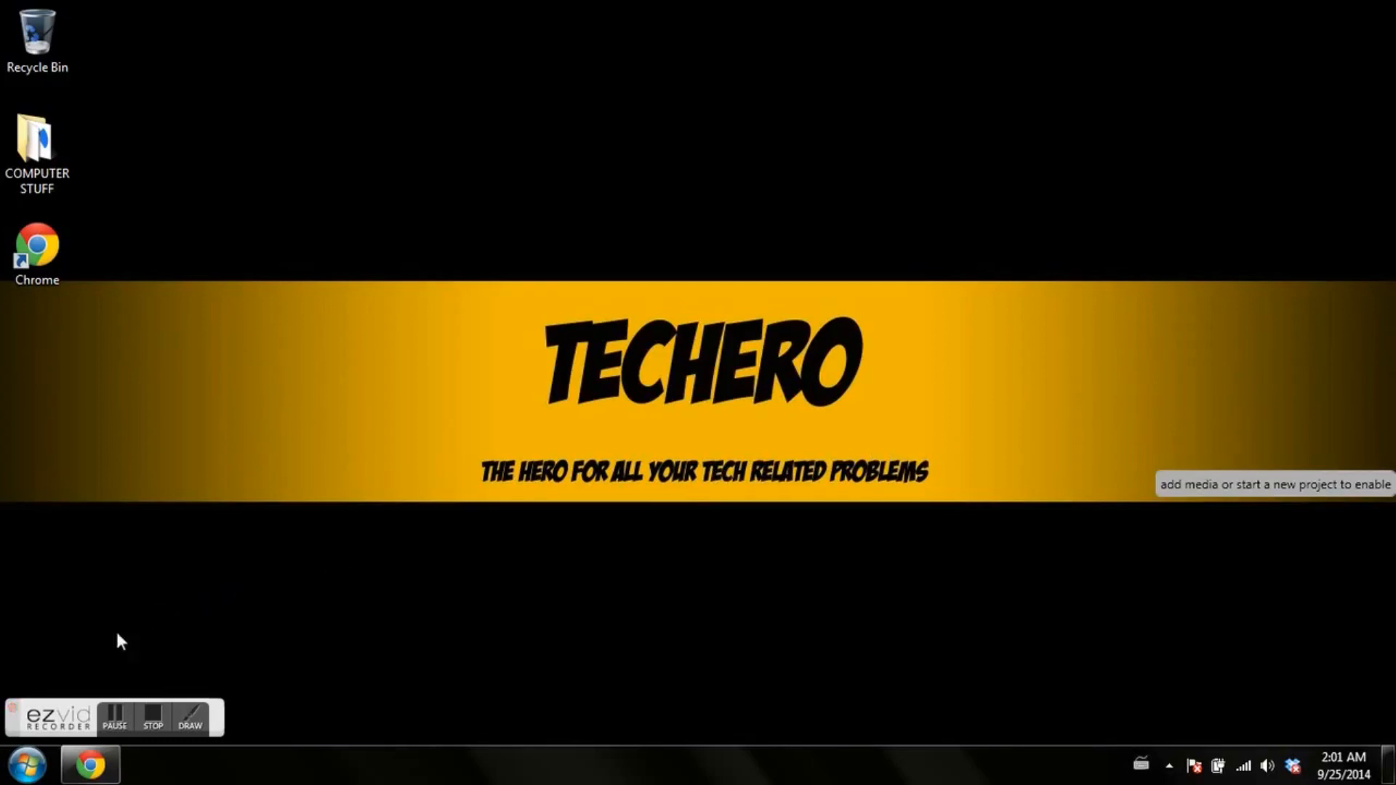
# Search the Start Menu for 'run' so the Run program appears in the results
pyautogui.click(22, 765)
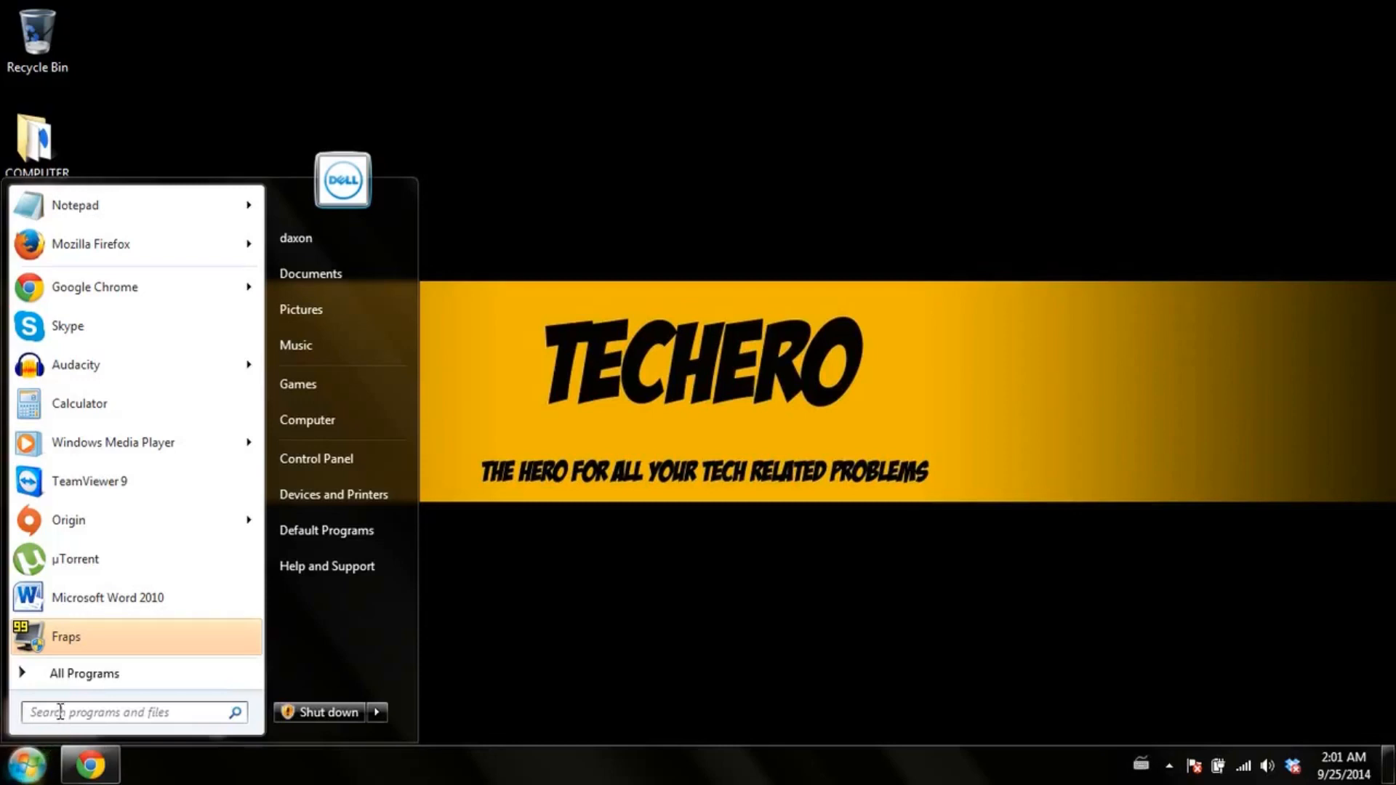
pyautogui.write('r')
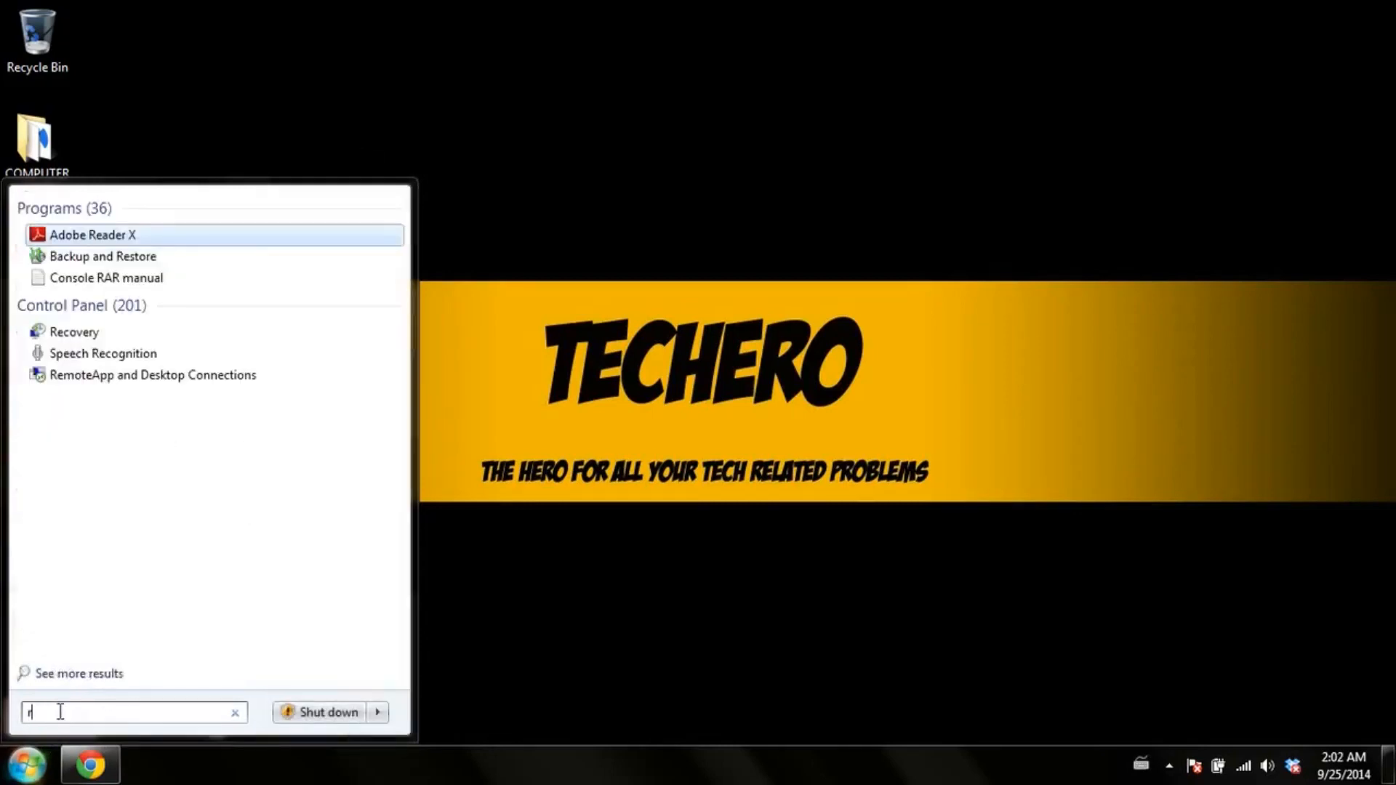
pyautogui.write('un')
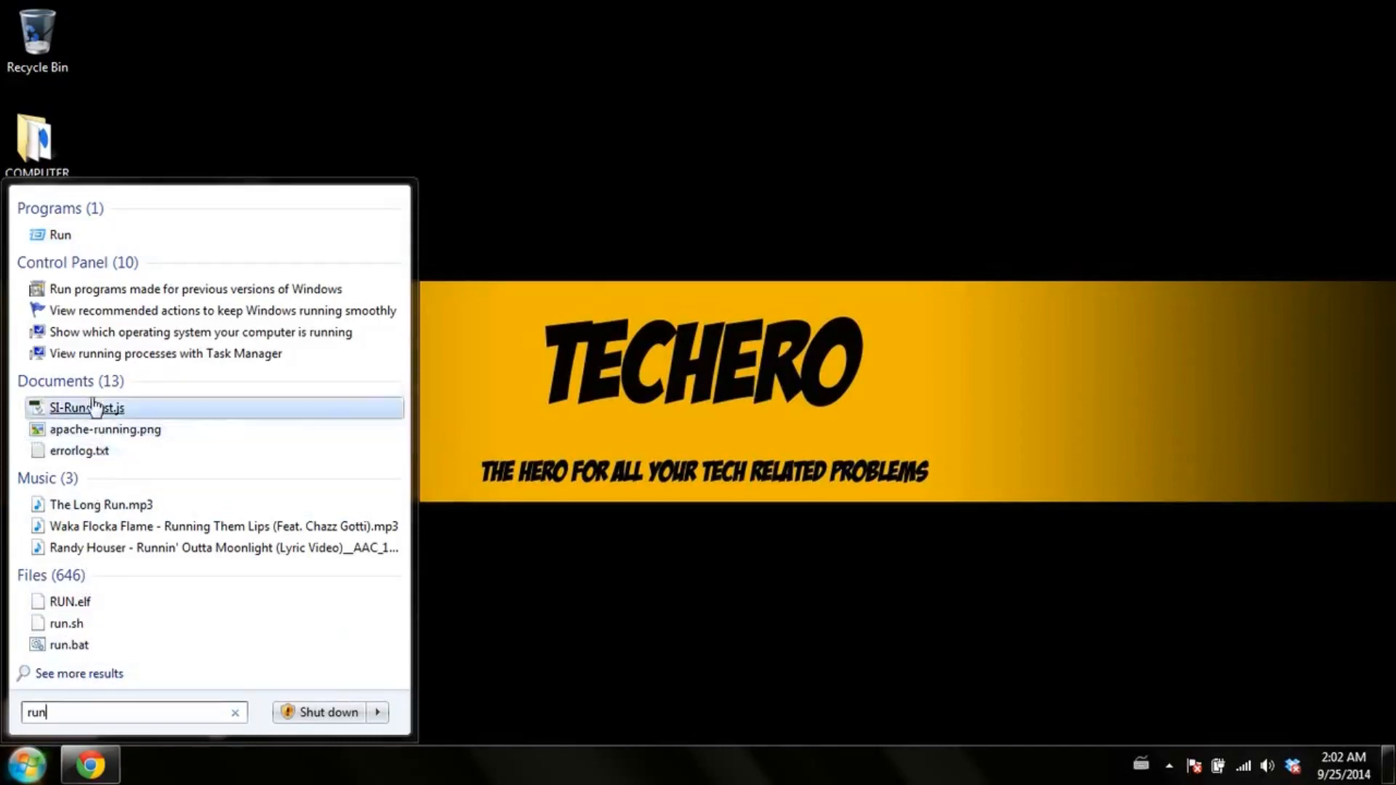
pyautogui.moveTo(60, 234)
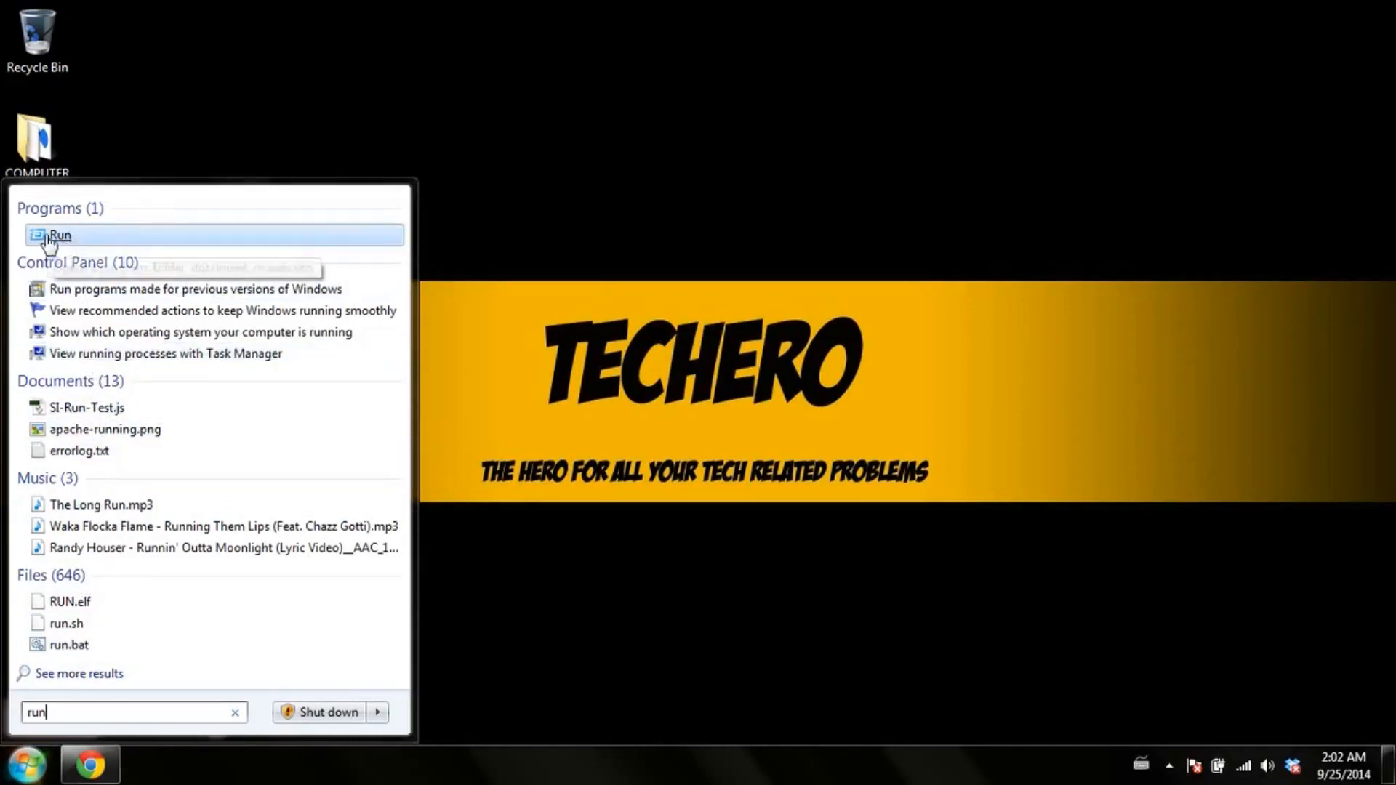
pyautogui.moveTo(60, 241)
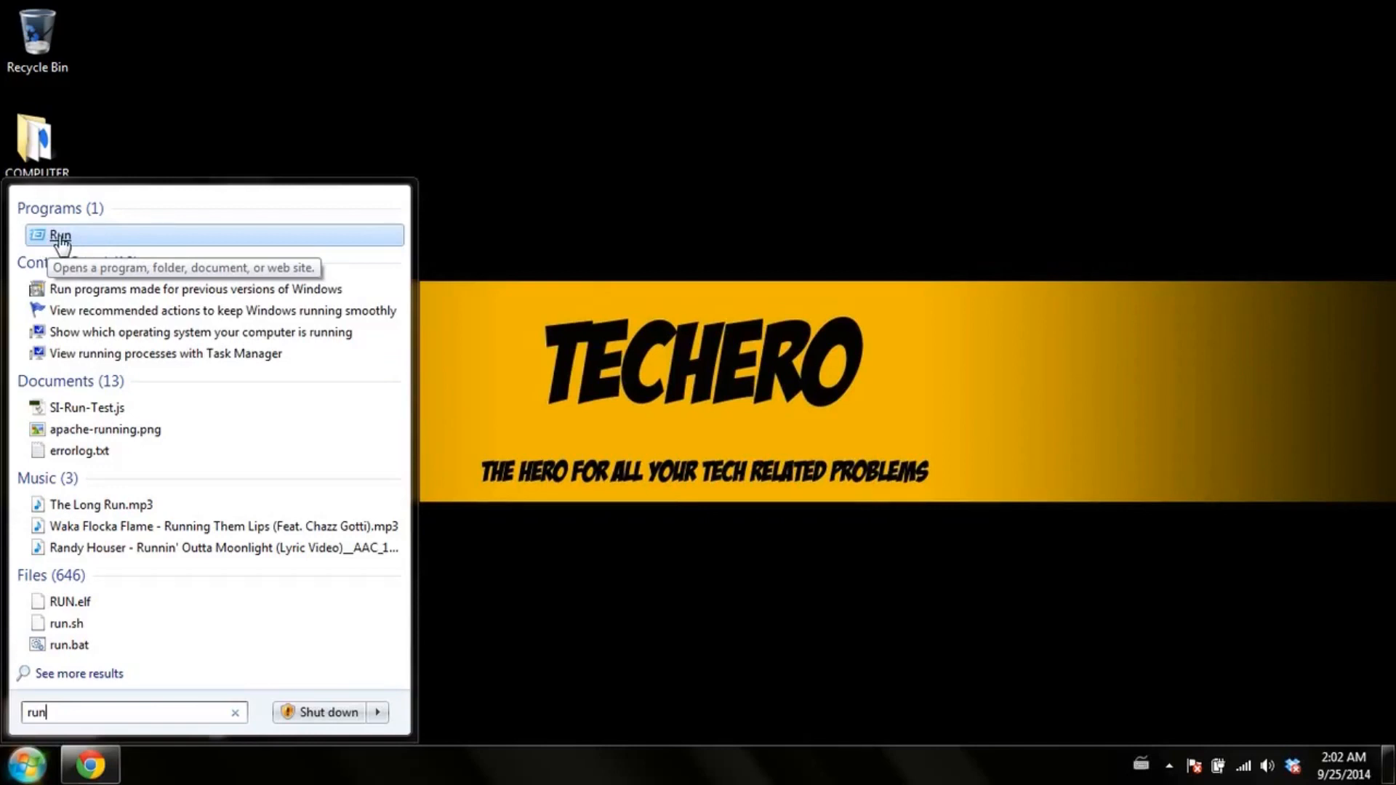
# Launch Run from the results and enter MSCONFIG in its Open field
pyautogui.click(60, 235)
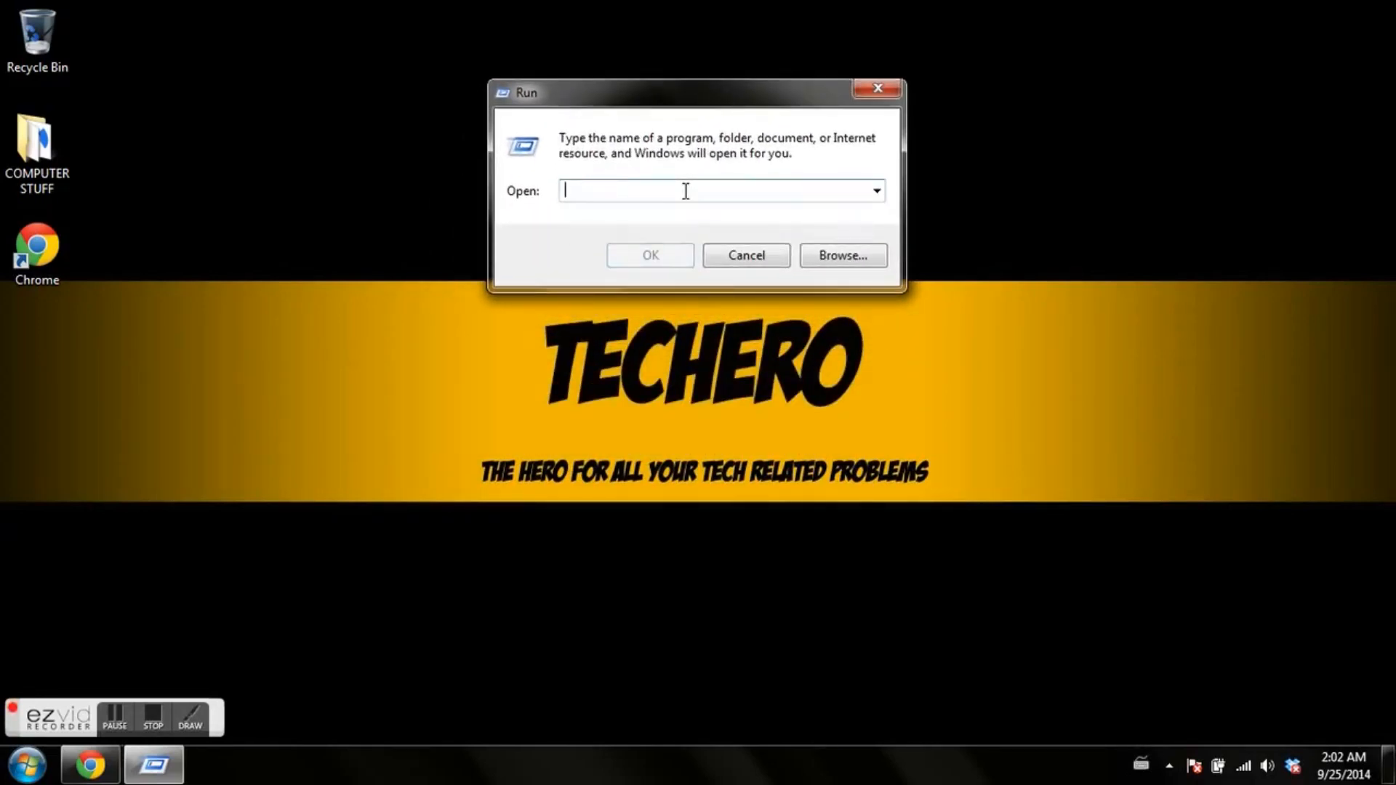
pyautogui.write('MSCONFIG')
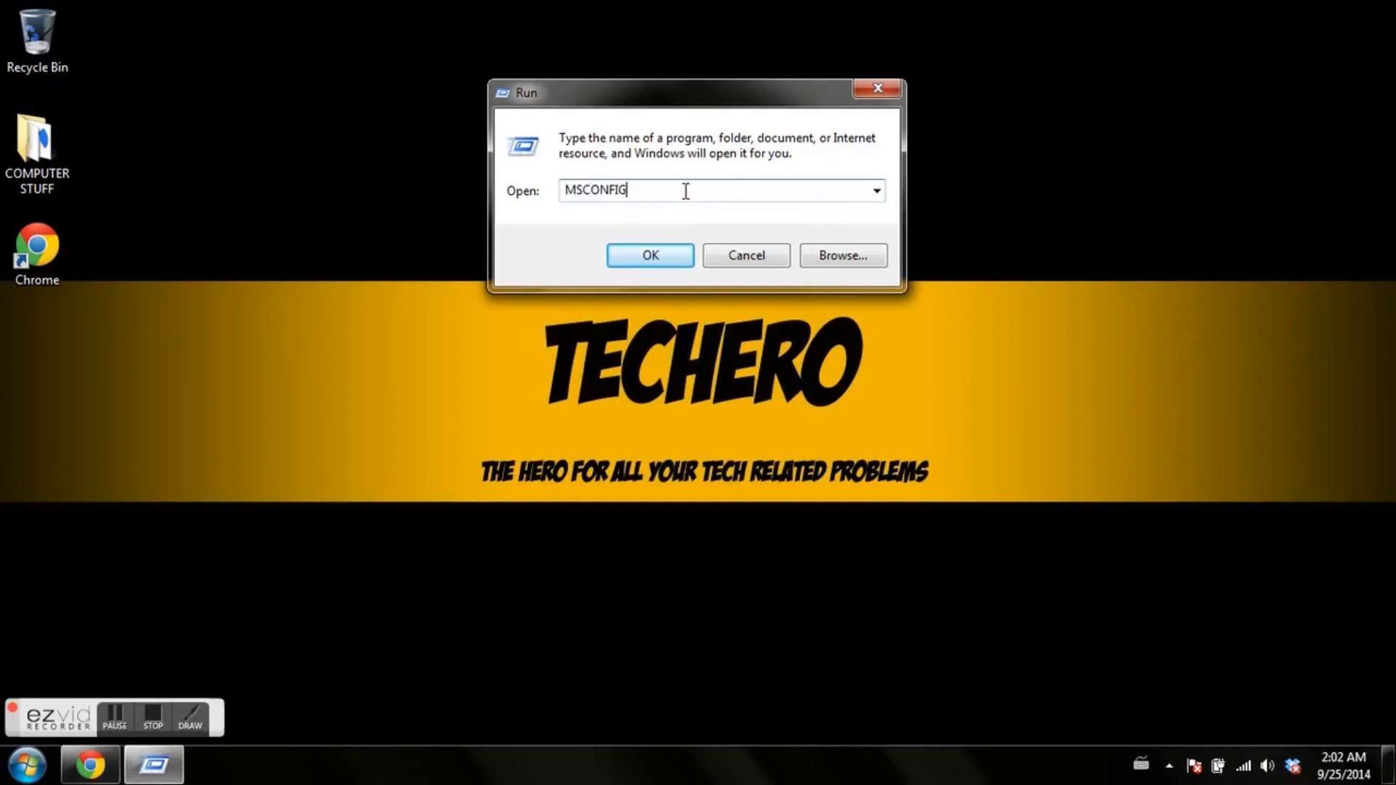
pyautogui.moveTo(650, 255)
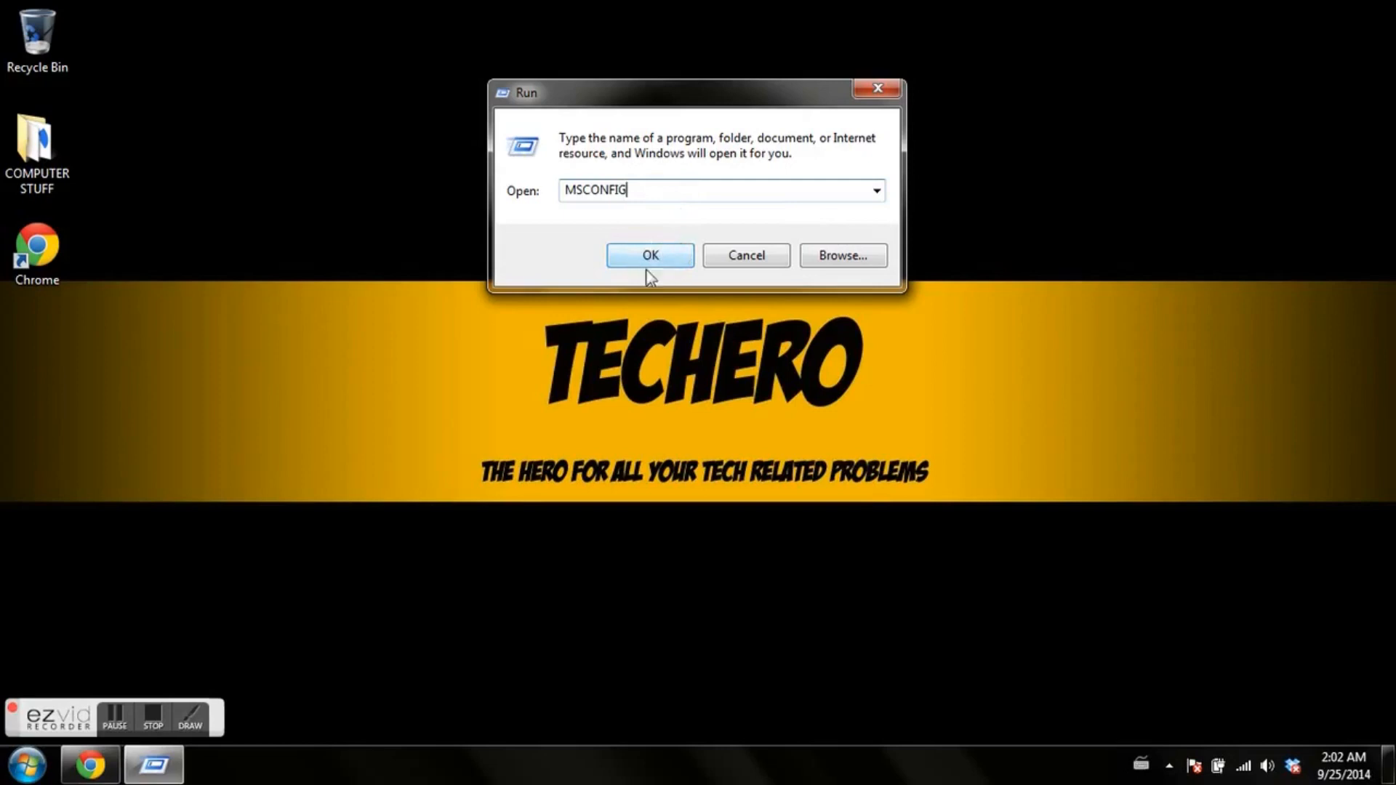
# Launch System Configuration, keeping Selective startup with system services and startup items enabled
pyautogui.click(650, 255)
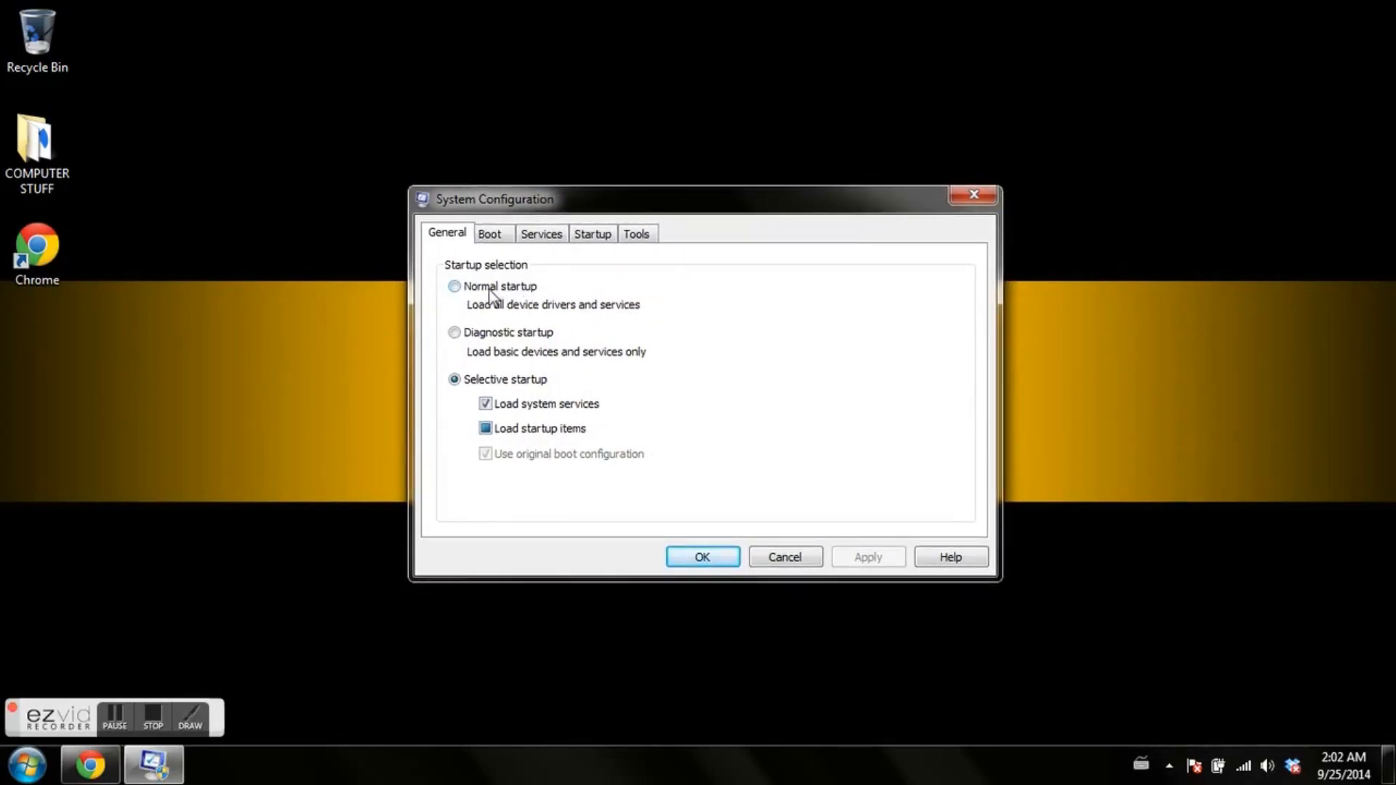
pyautogui.moveTo(515, 326)
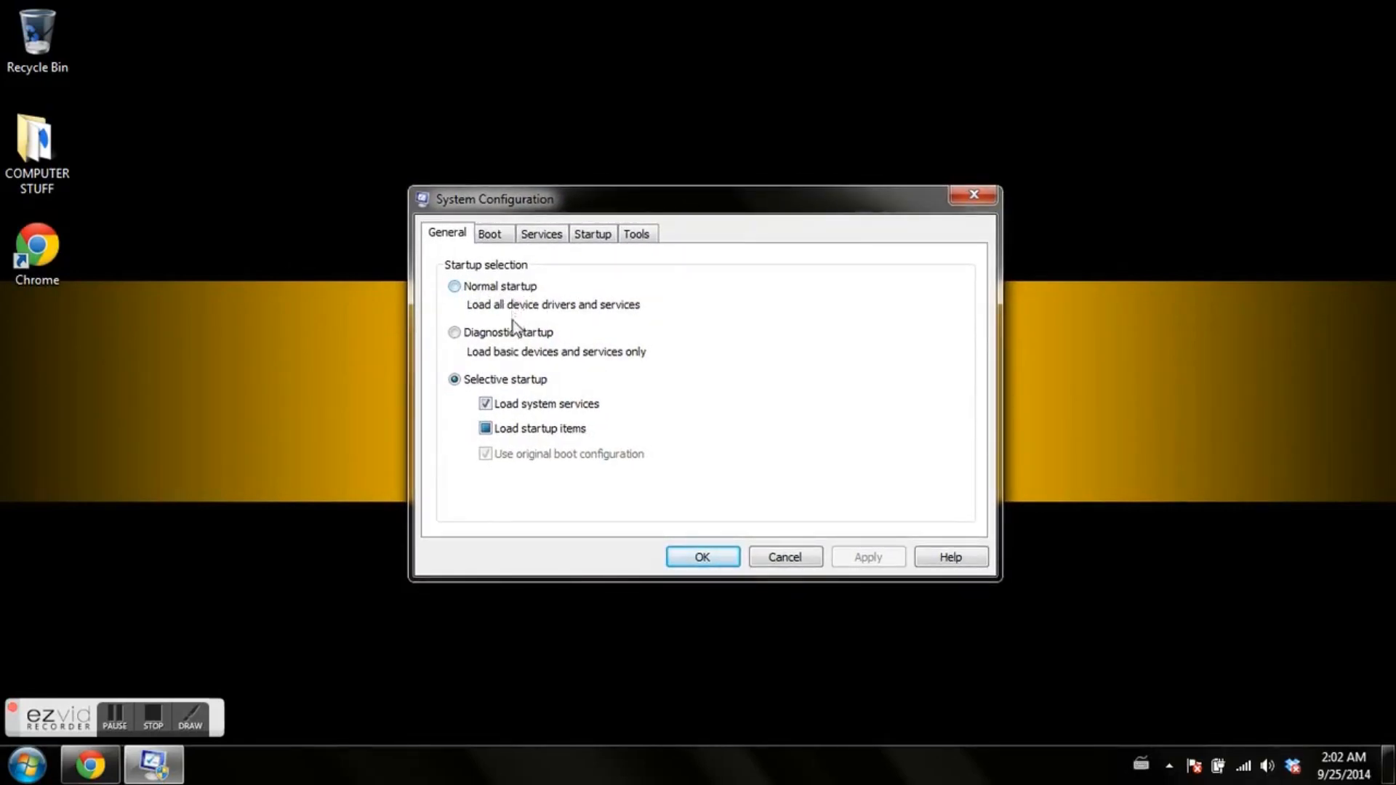
pyautogui.moveTo(508, 365)
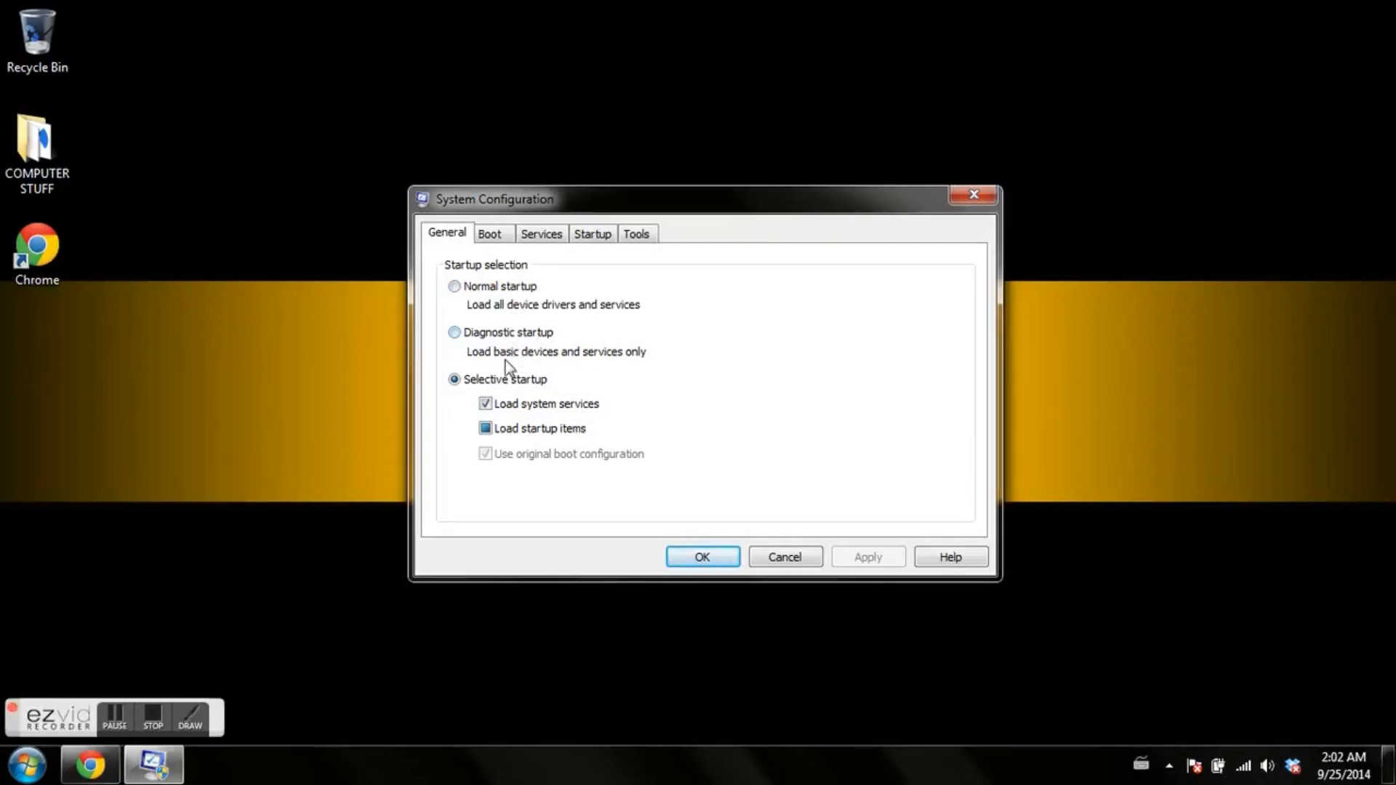
pyautogui.moveTo(488, 389)
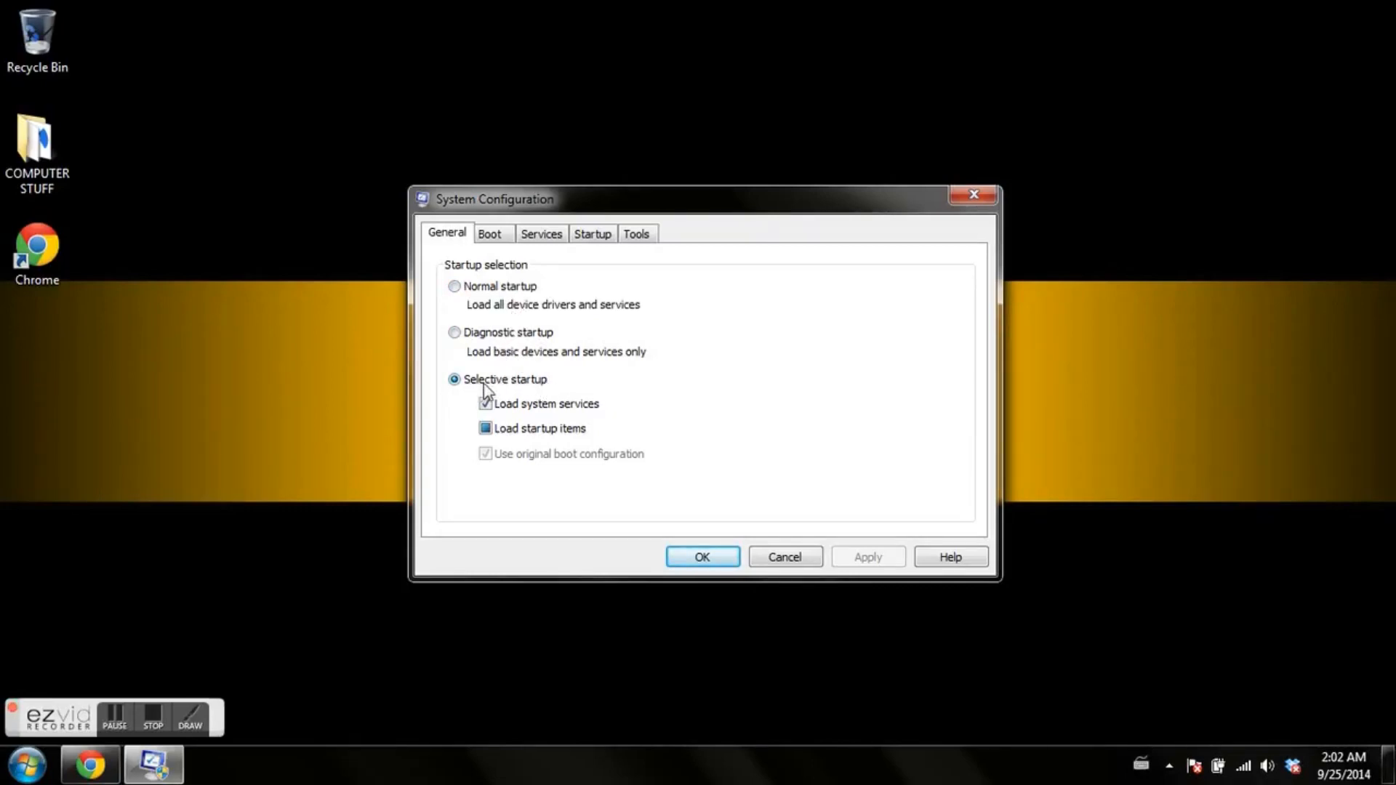
pyautogui.moveTo(468, 348)
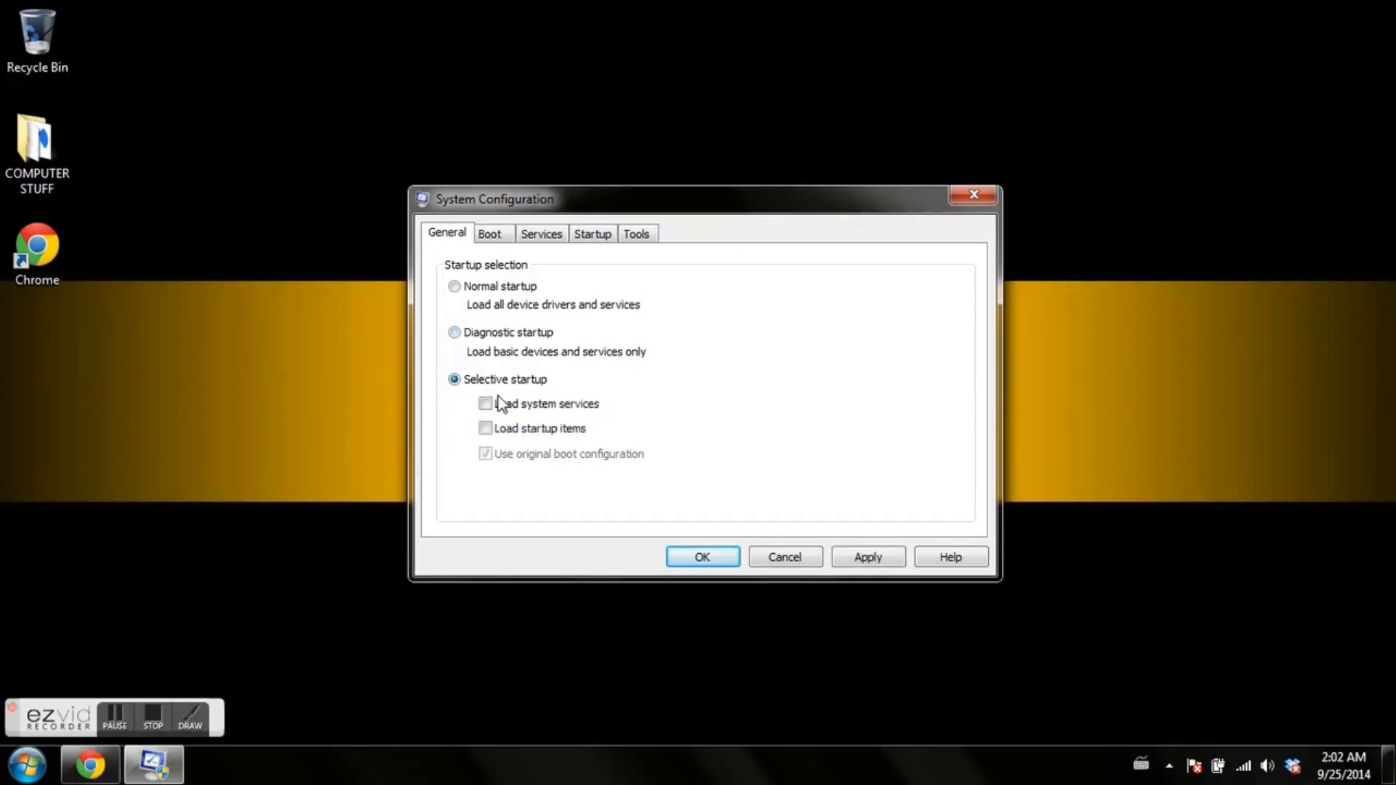
pyautogui.click(487, 404)
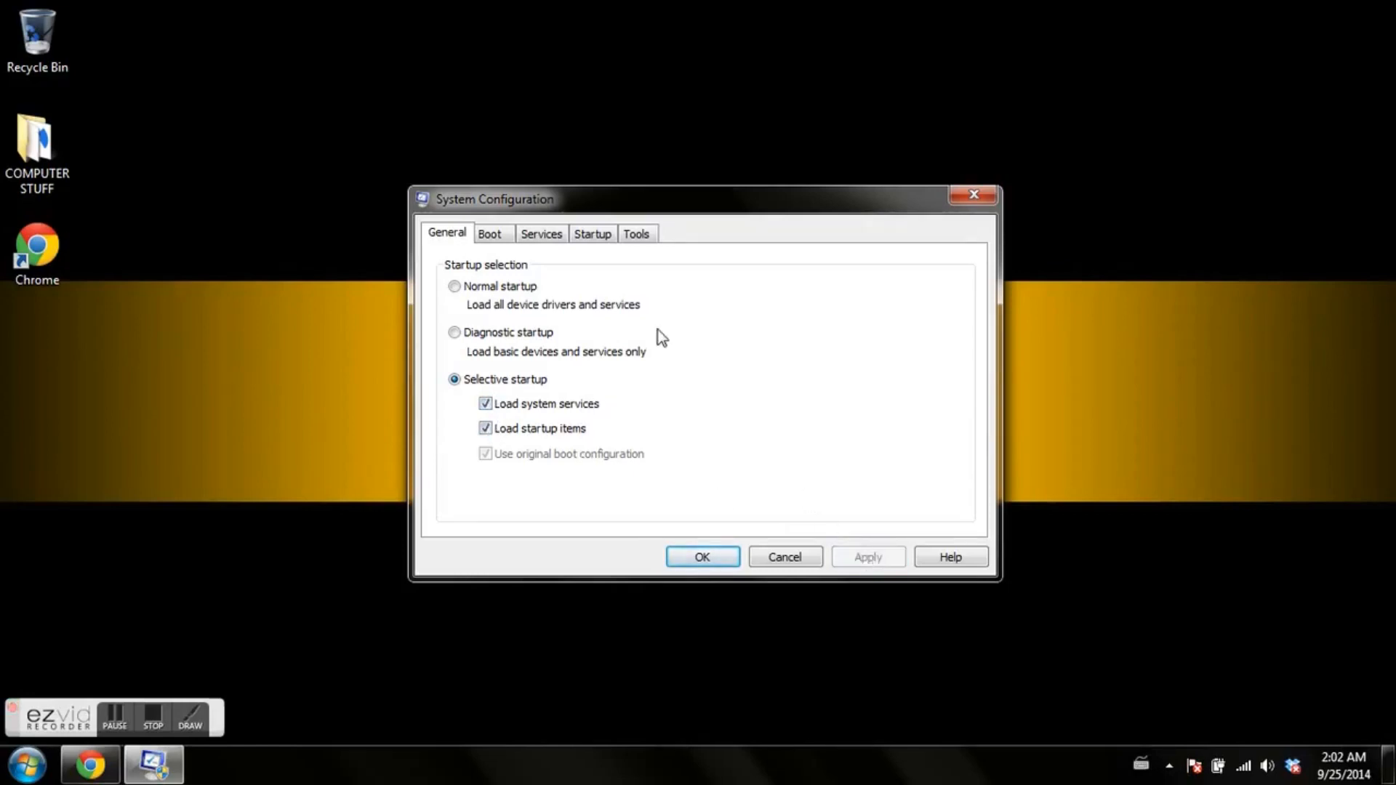
pyautogui.moveTo(592, 234)
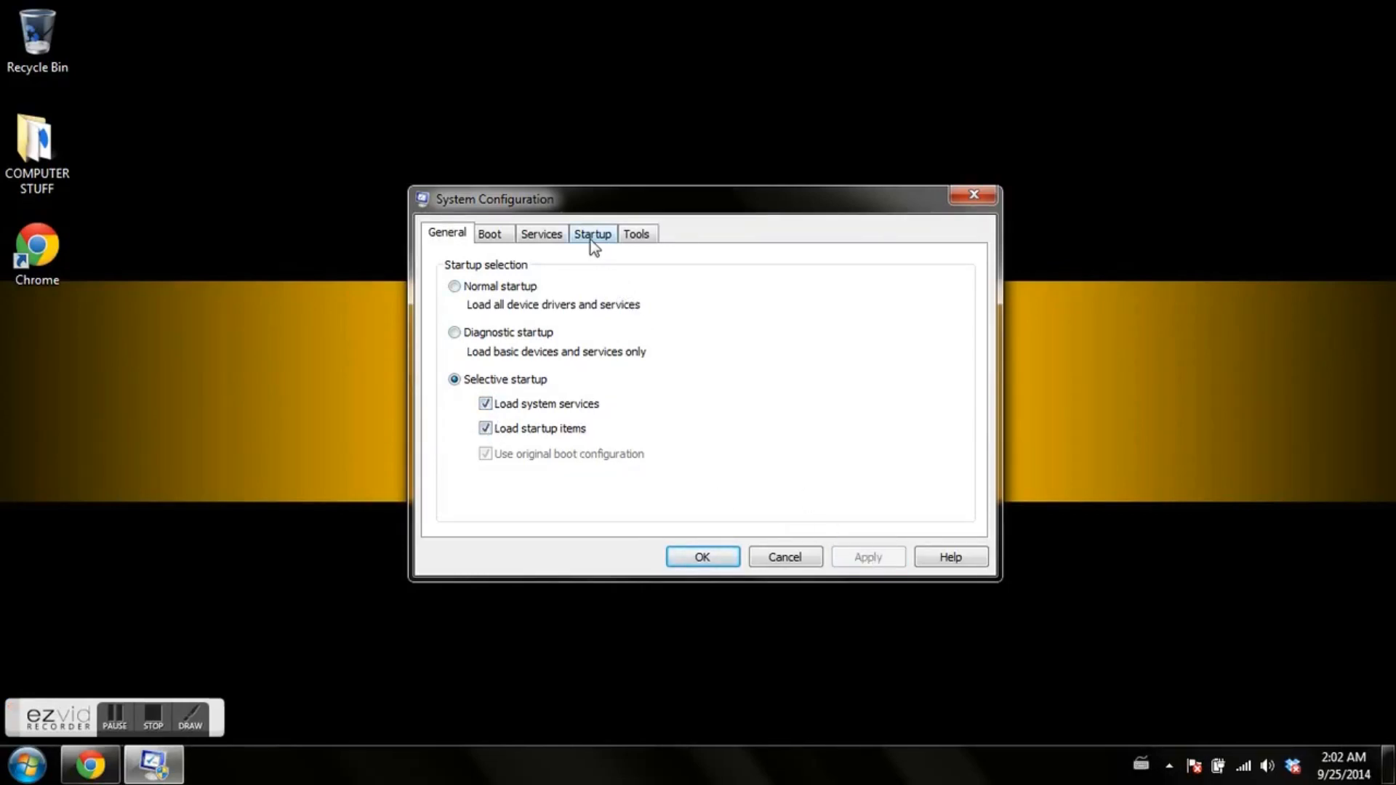
# On the Startup list, disable Canon My Printer and Facebook Update
pyautogui.click(592, 234)
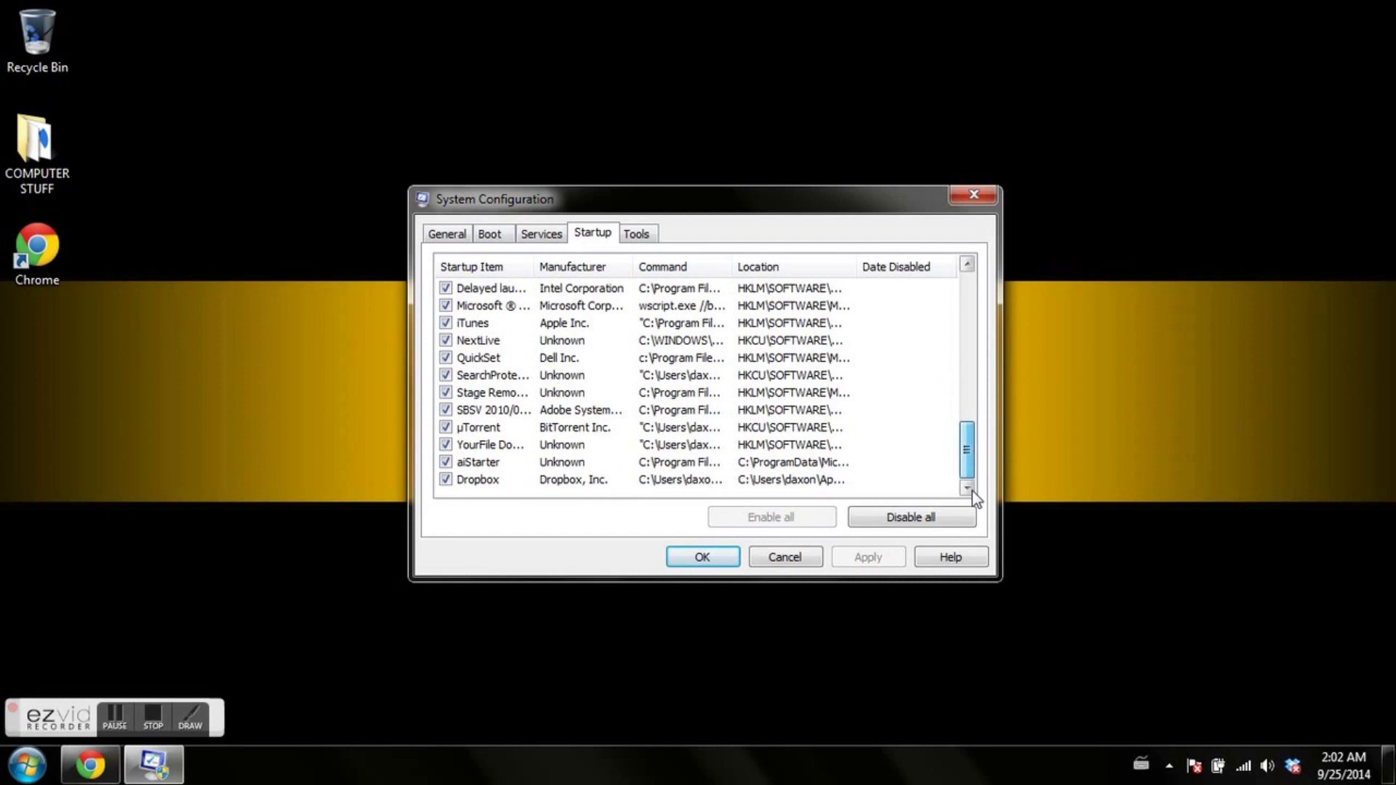
pyautogui.scroll(3)
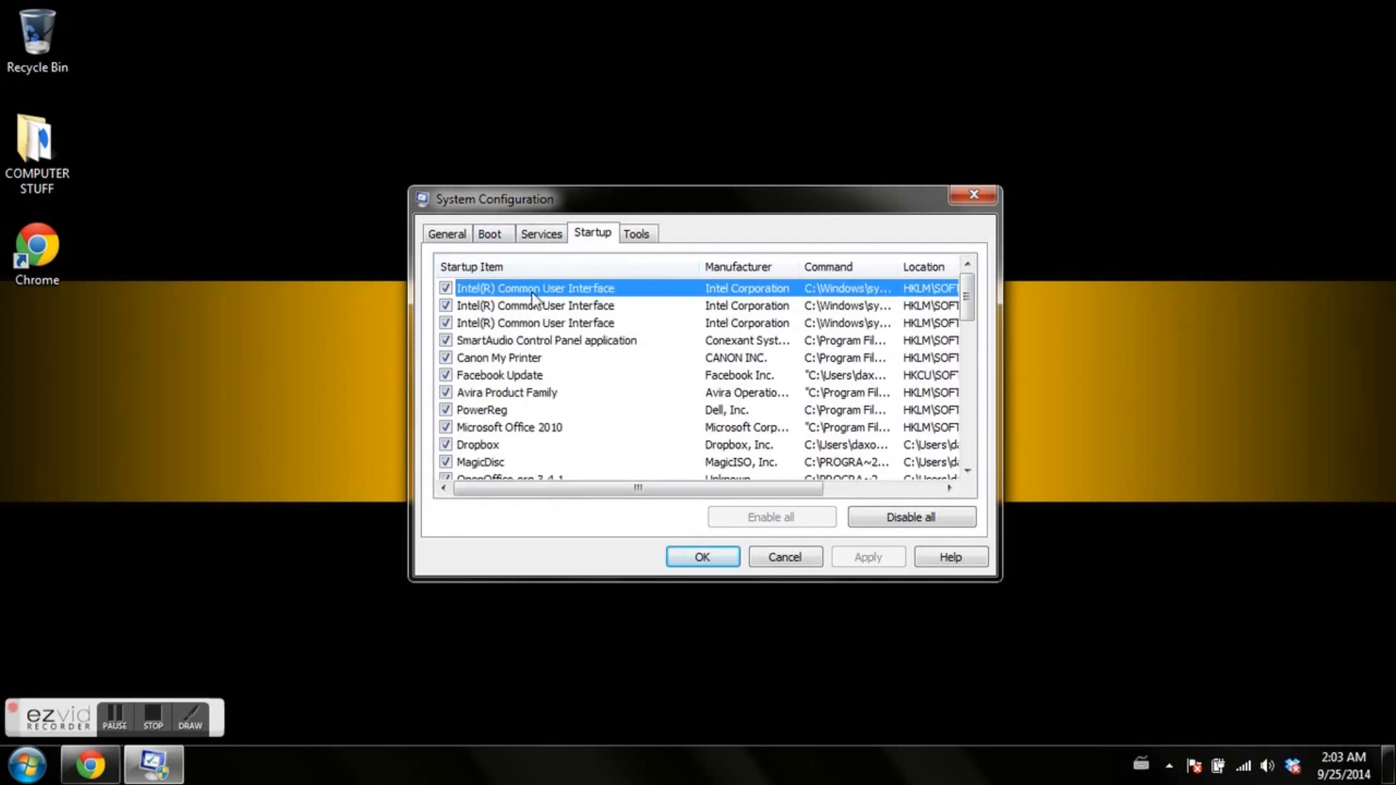
pyautogui.moveTo(637, 320)
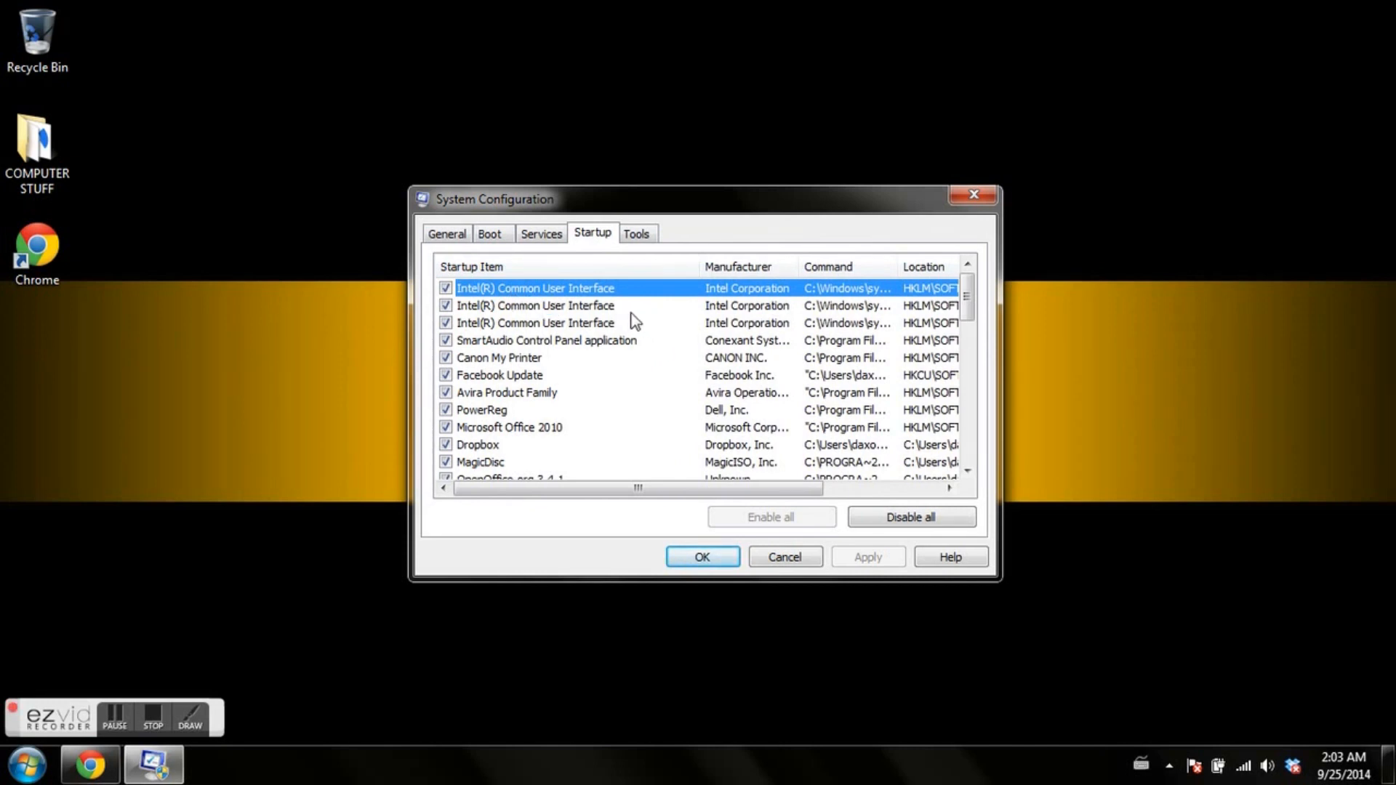
pyautogui.moveTo(547, 352)
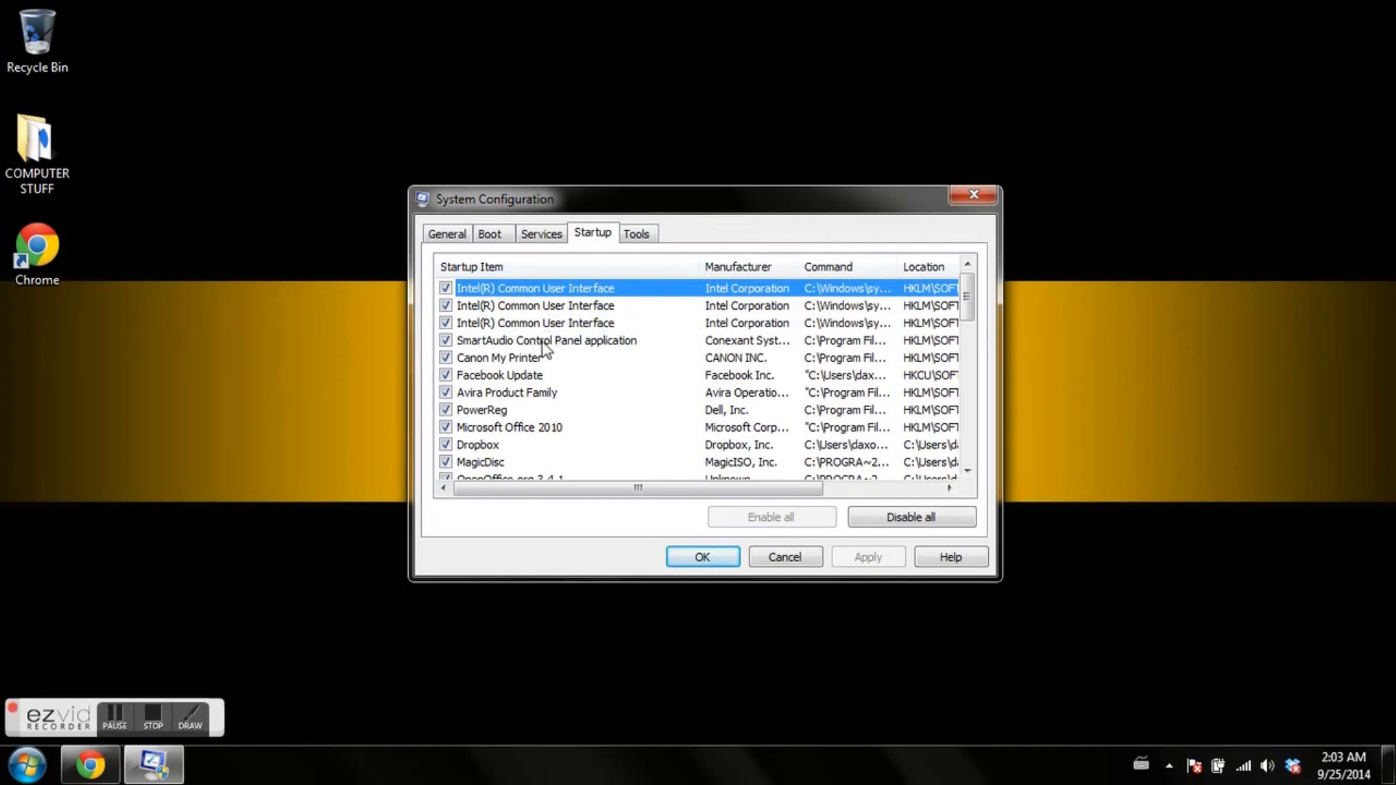
pyautogui.click(445, 357)
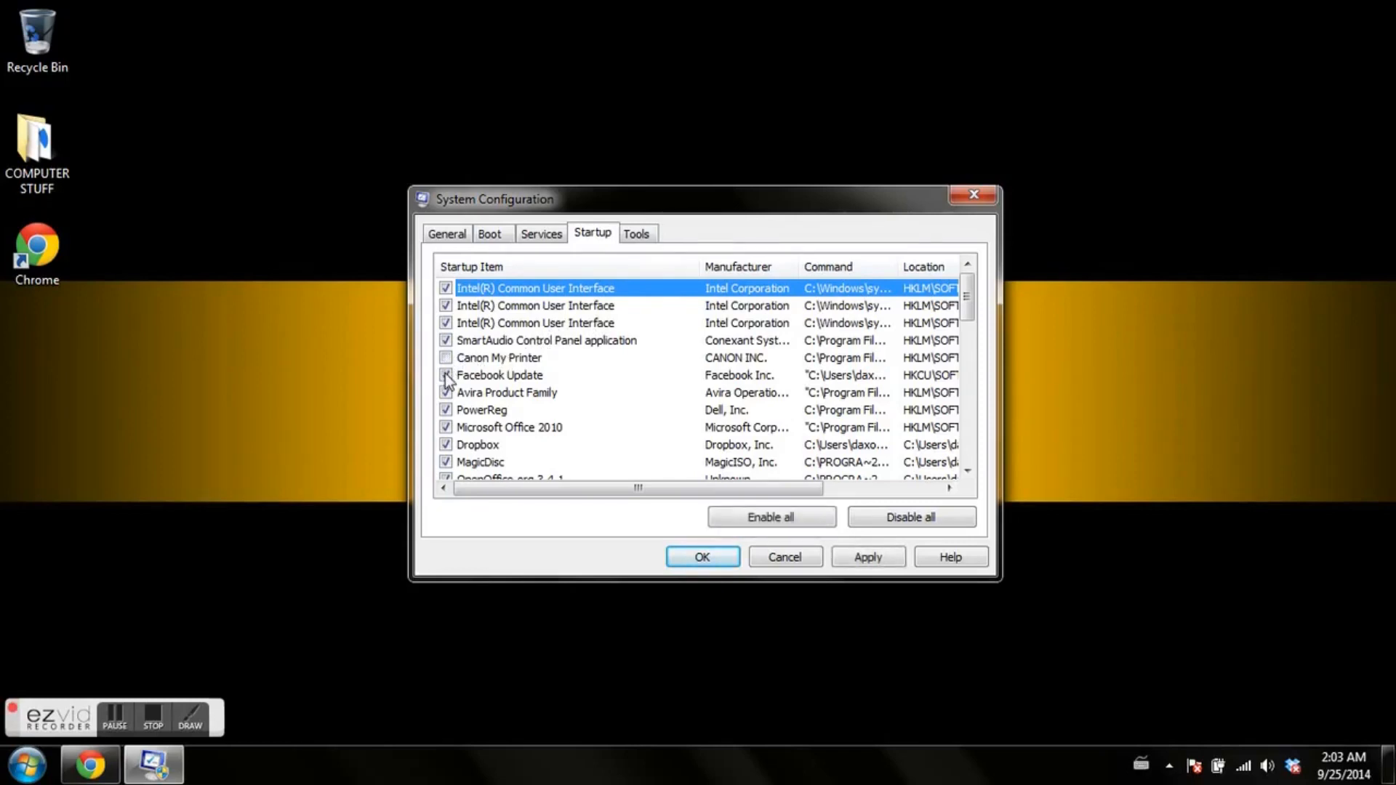
pyautogui.click(446, 375)
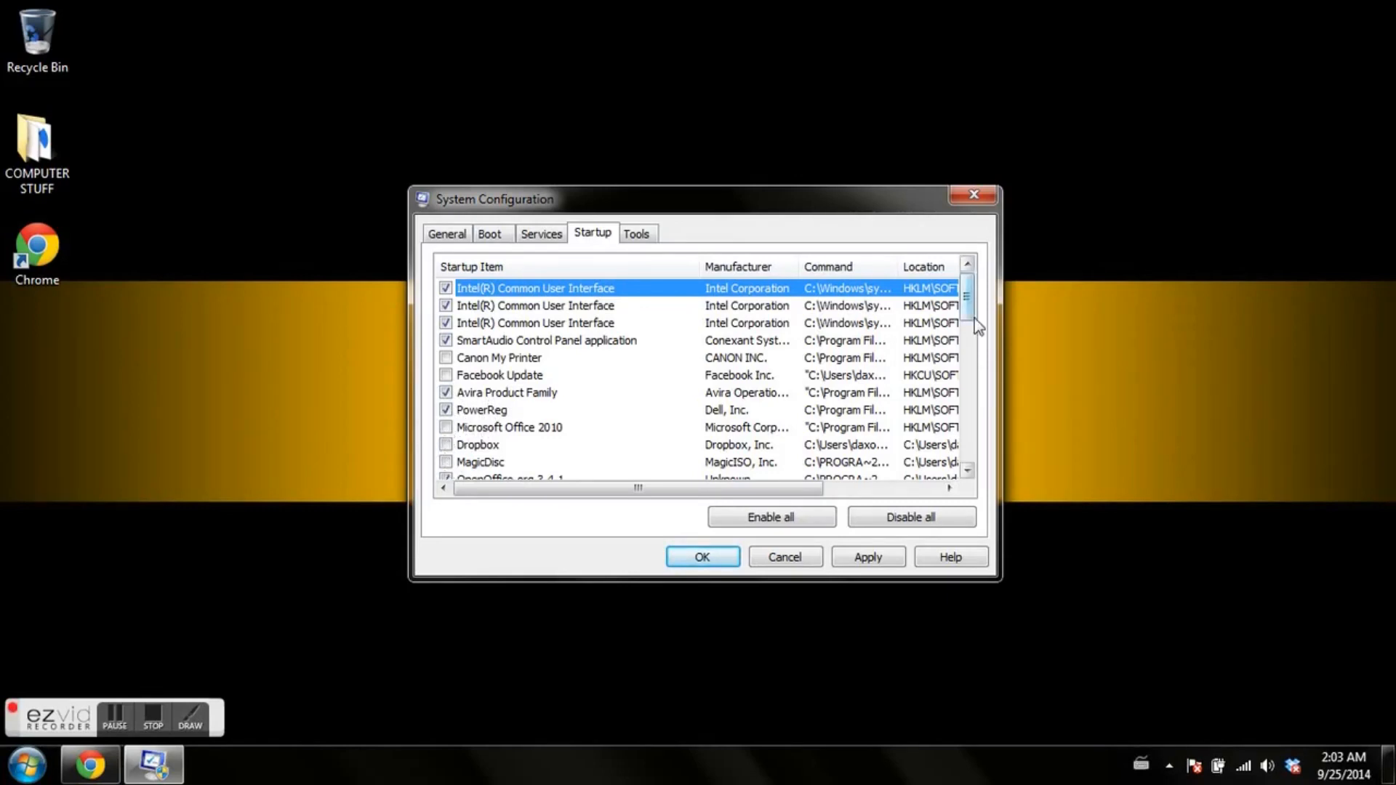
# Disable OpenOffice.org 3.4.1, AcroTray, Adobe Acrobat and Adobe CS6 Service Manager at startup
pyautogui.scroll(-3)
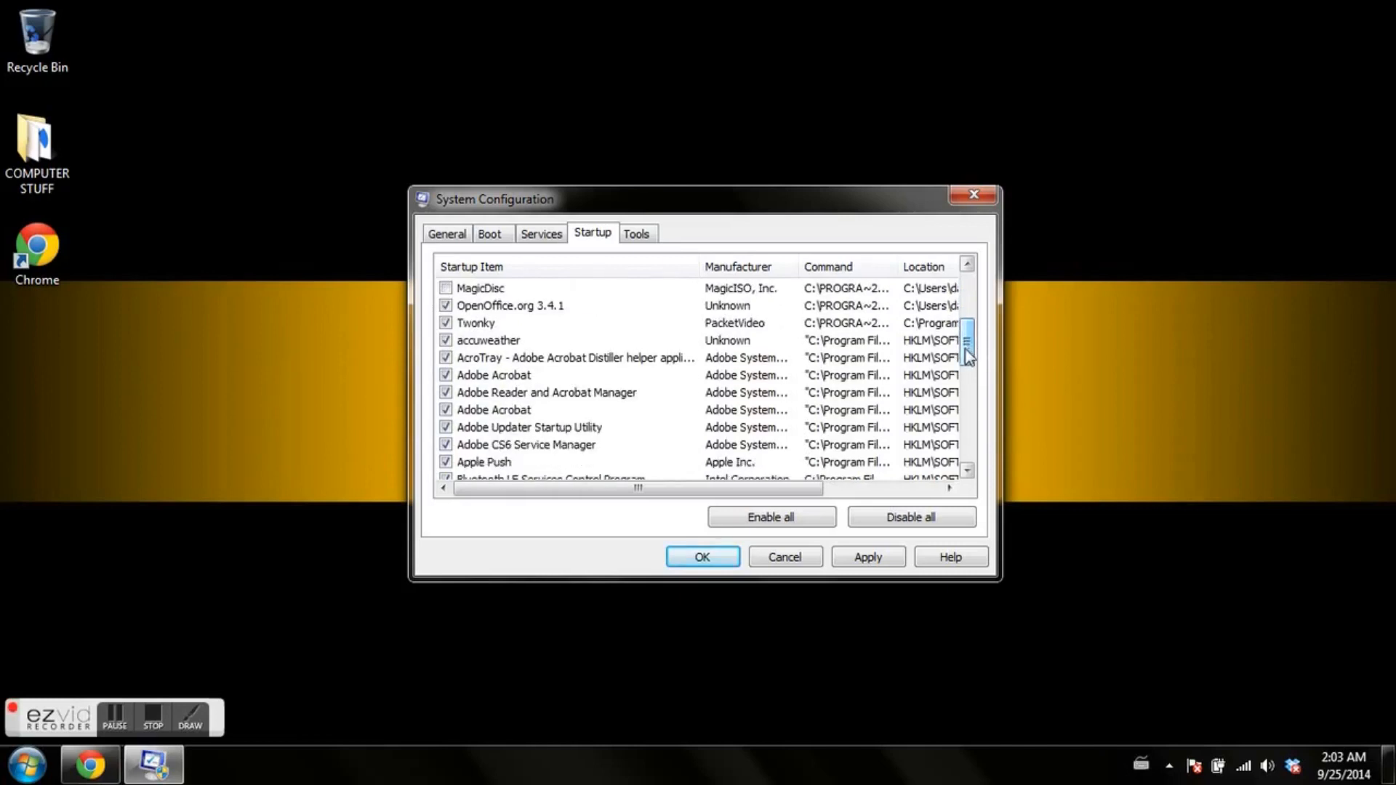
pyautogui.click(446, 306)
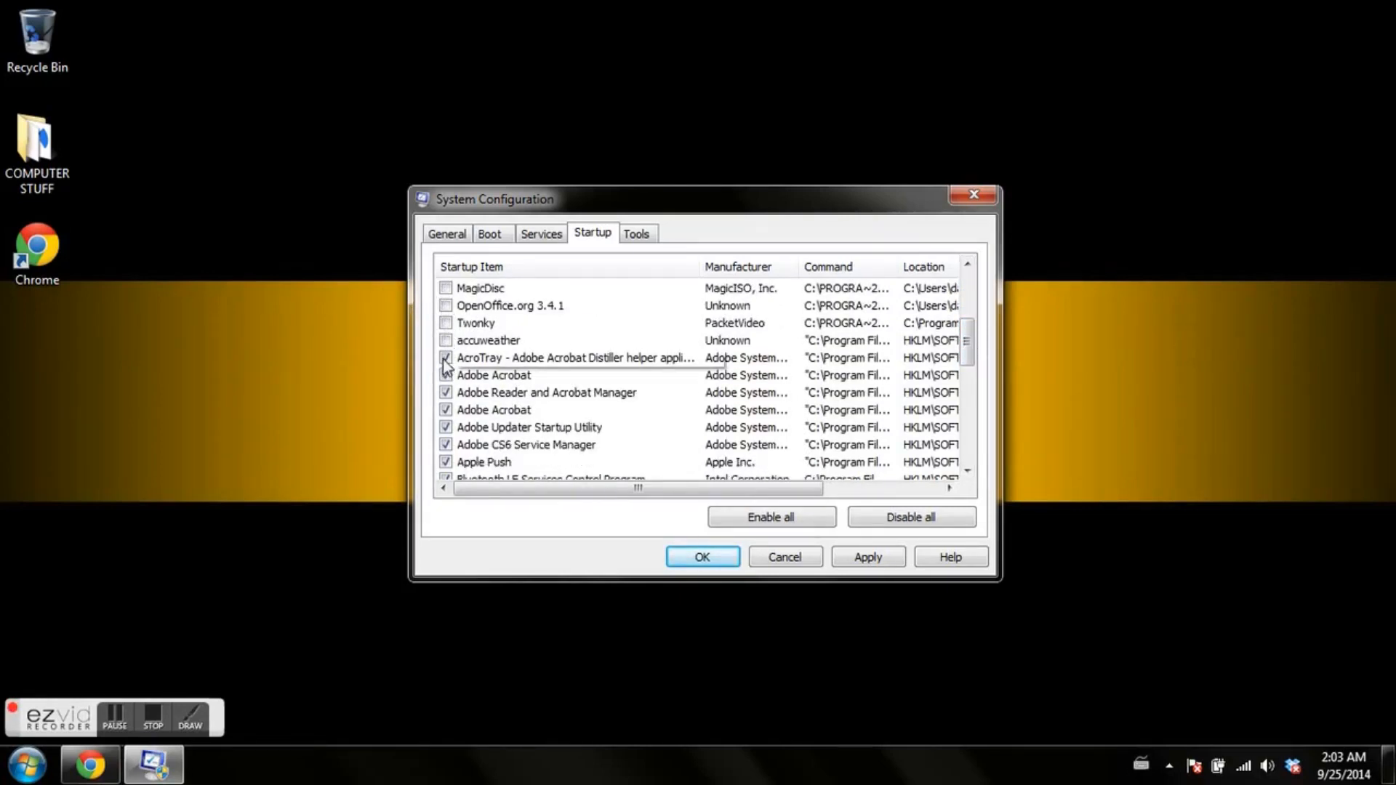
pyautogui.click(446, 357)
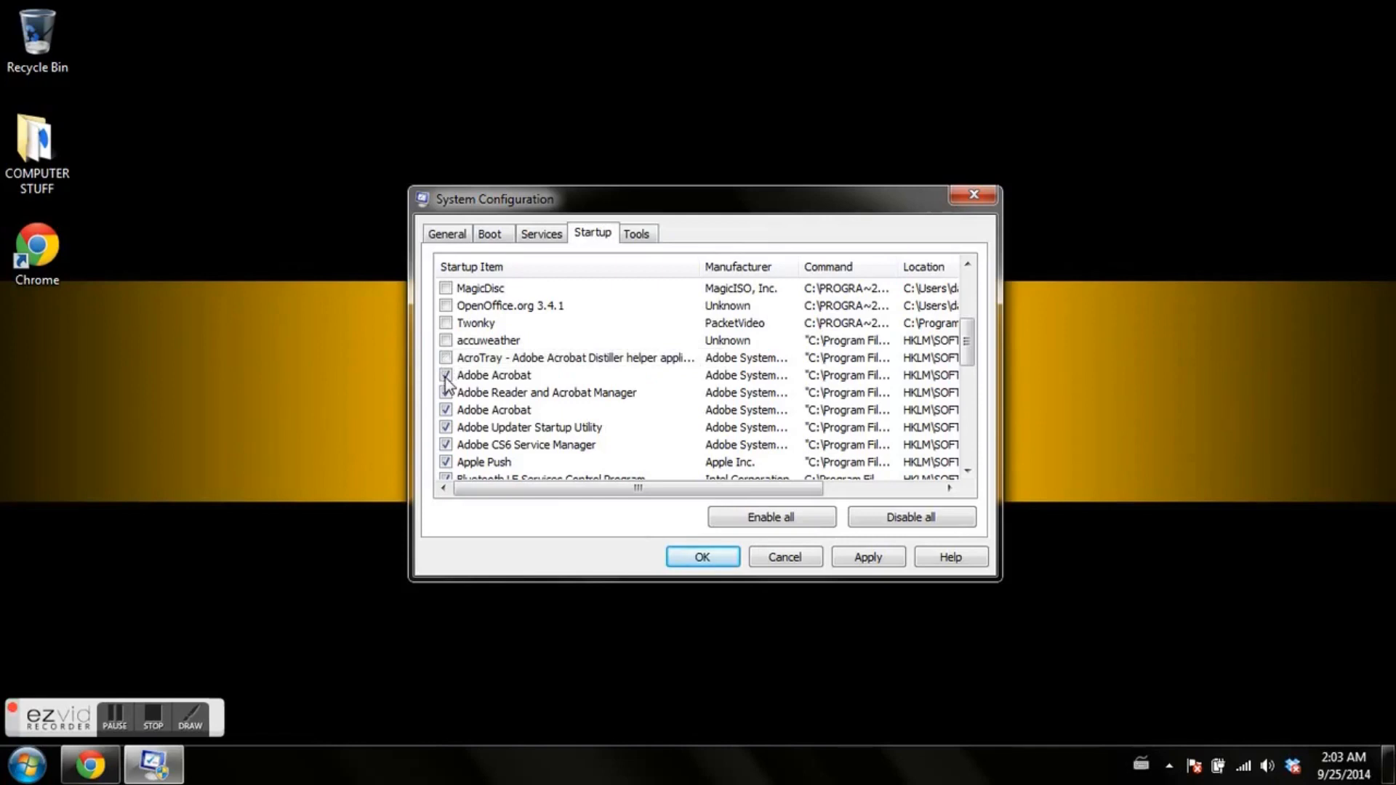
pyautogui.click(446, 393)
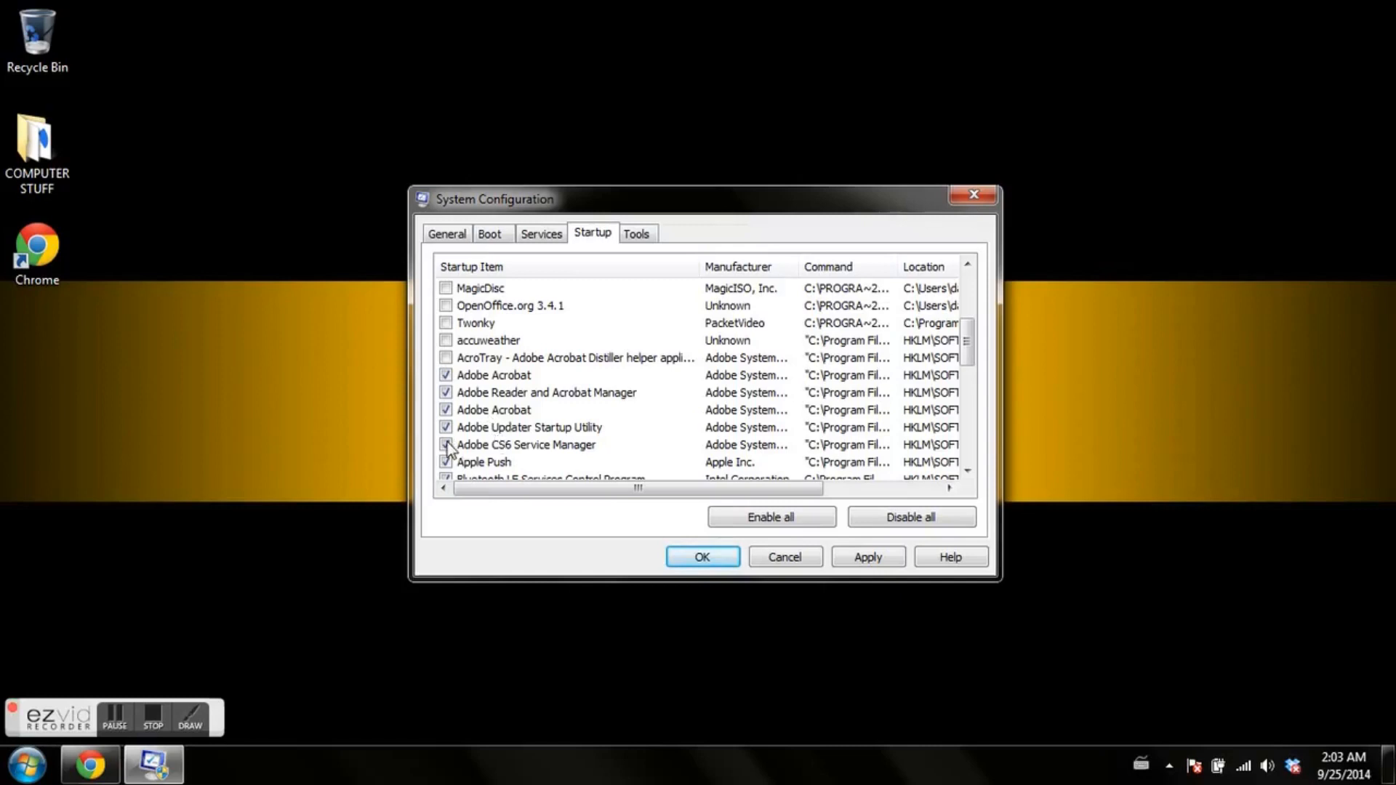
pyautogui.click(446, 445)
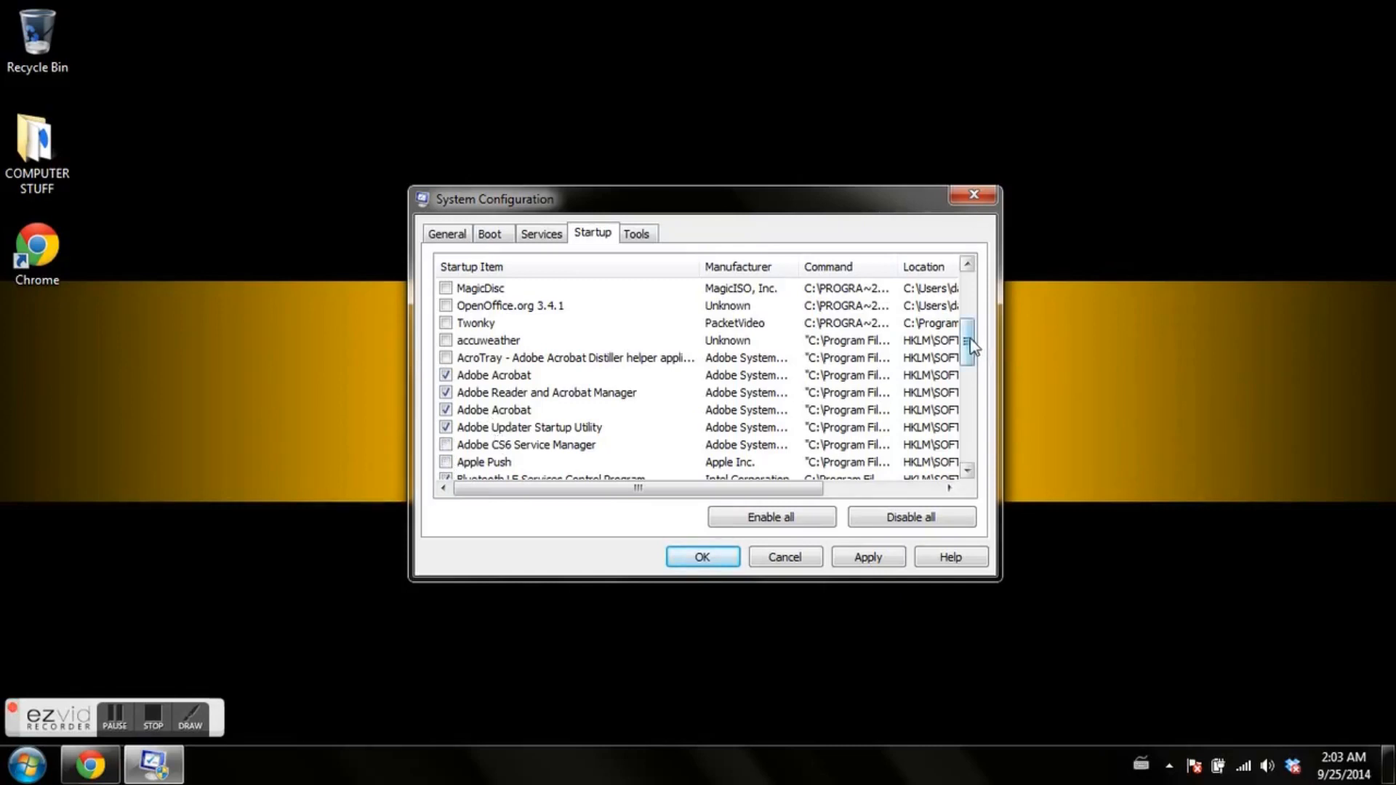
# Disable Canon Solution Menu EX, Dell DataSafe Online, Webcam Central, stage_primary and Origin at startup
pyautogui.scroll(-3)
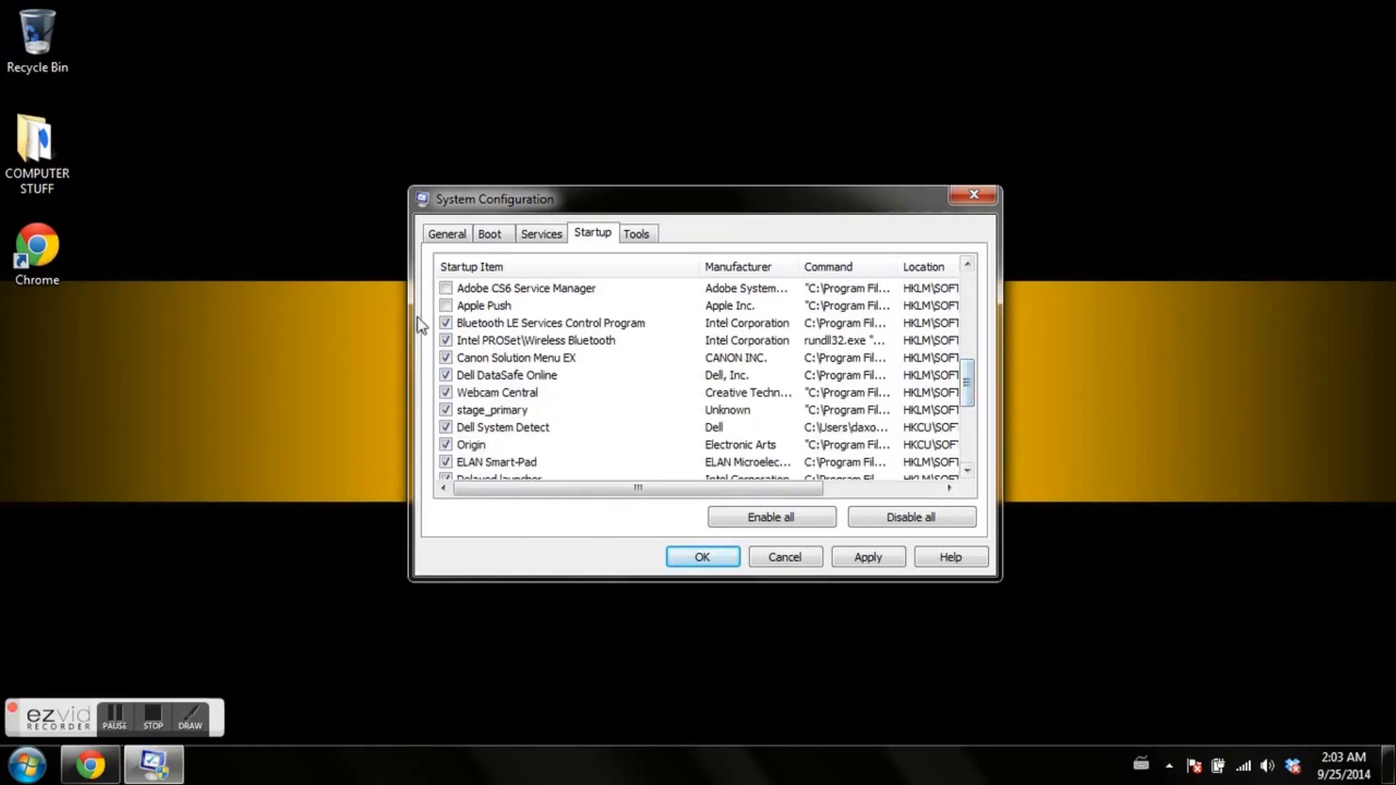
pyautogui.click(445, 358)
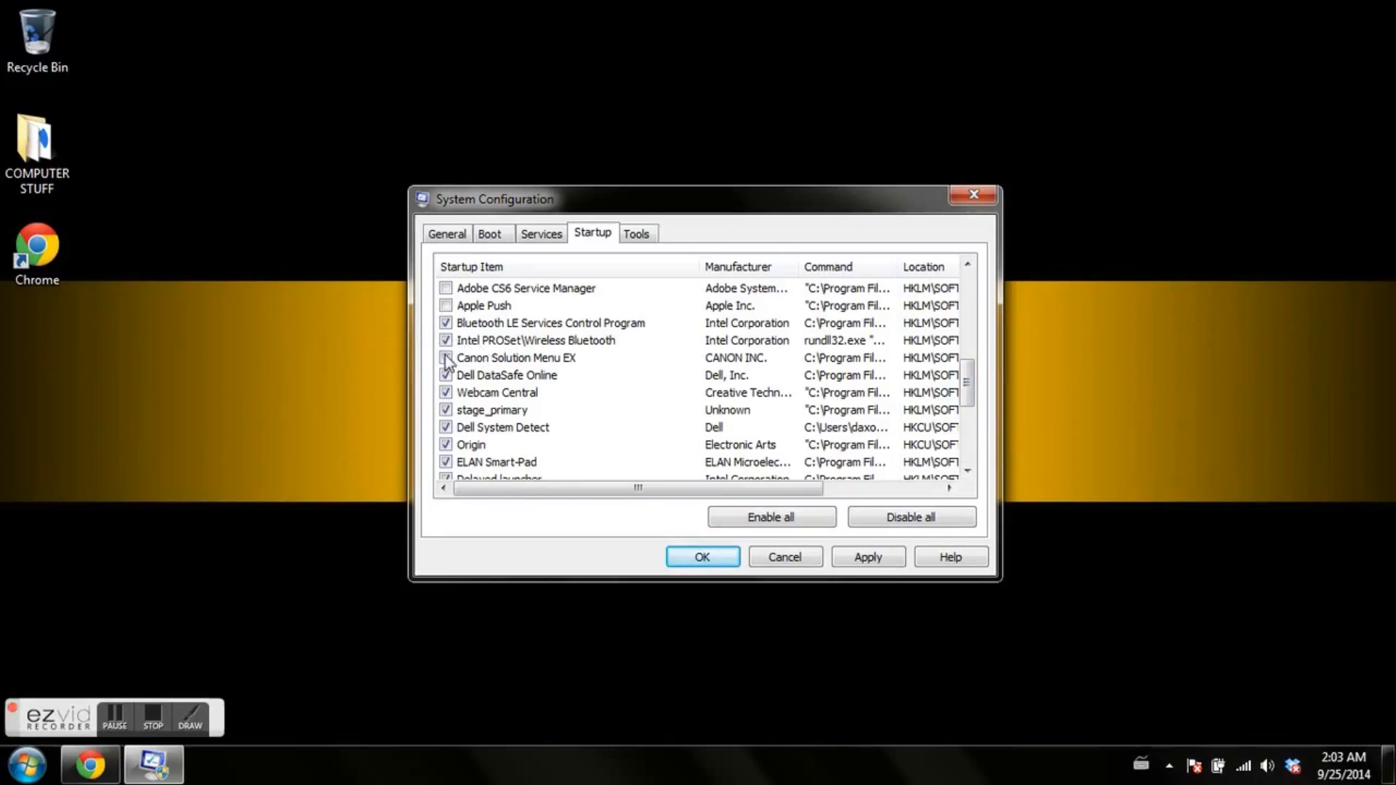
pyautogui.click(446, 357)
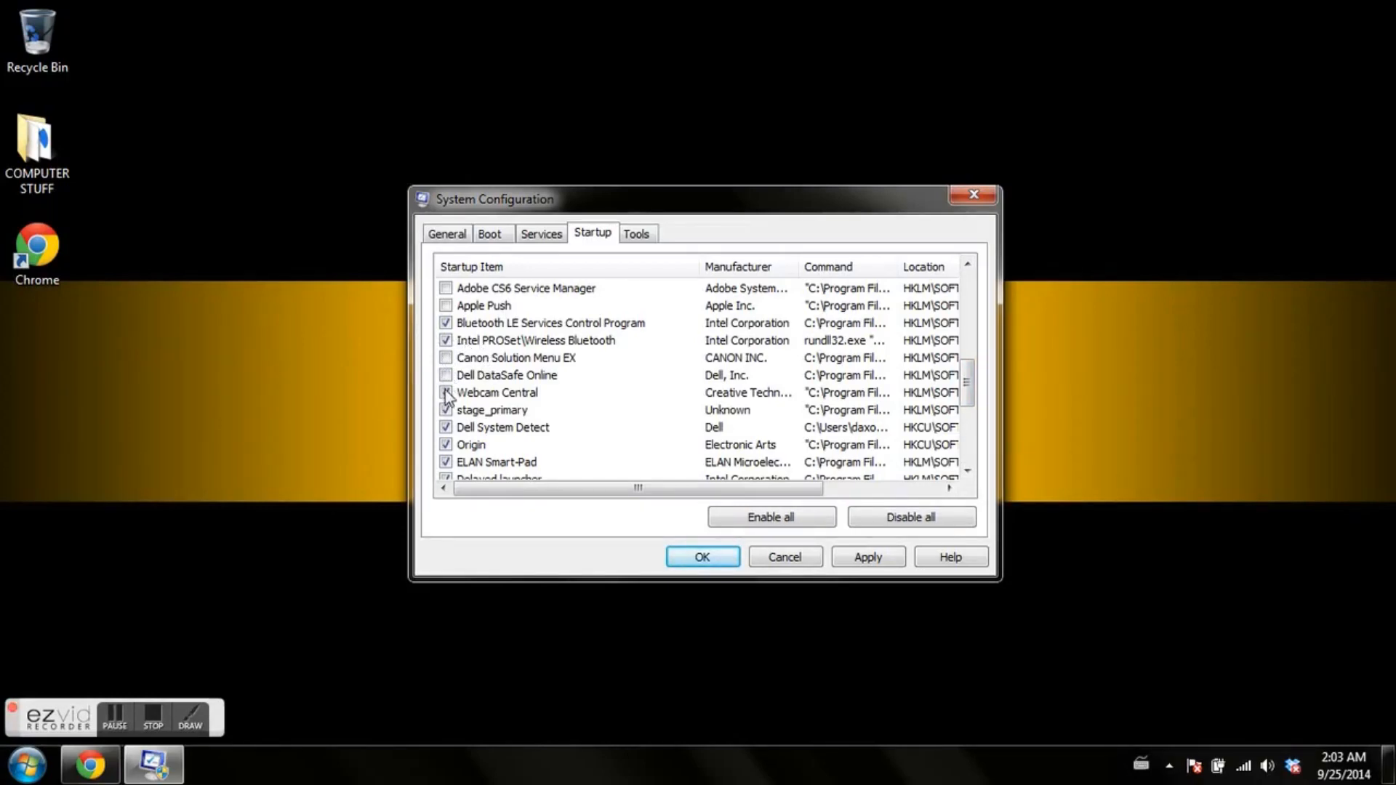
pyautogui.click(446, 393)
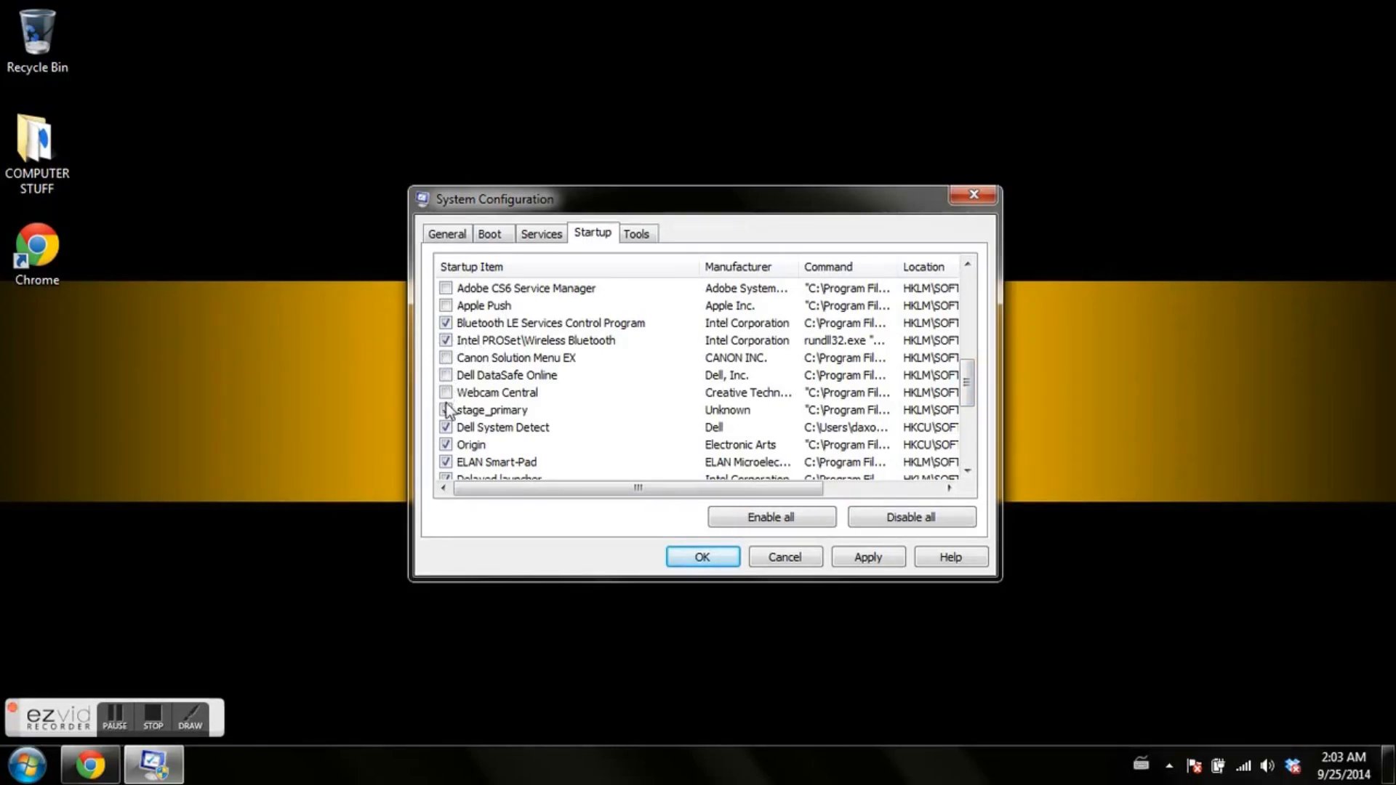
pyautogui.click(446, 427)
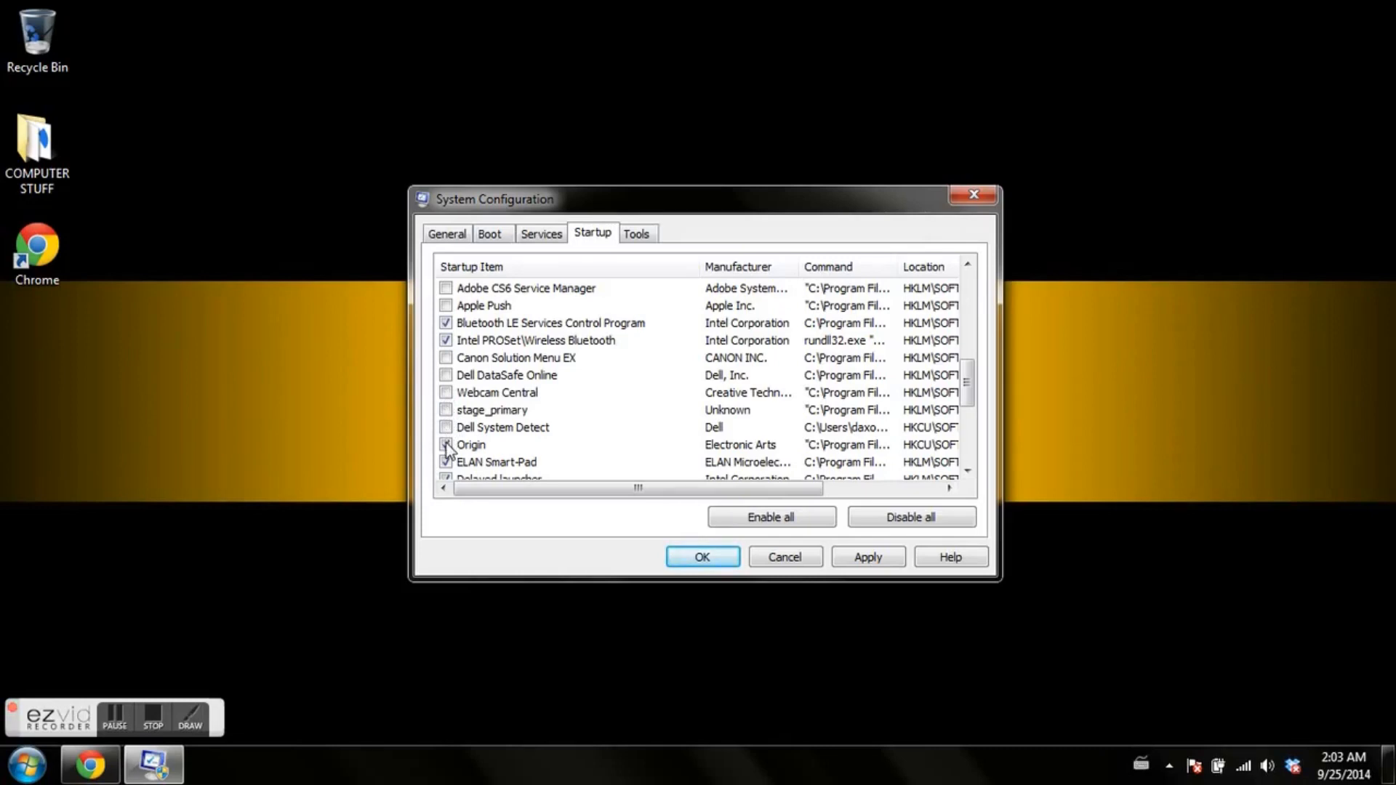
pyautogui.click(445, 445)
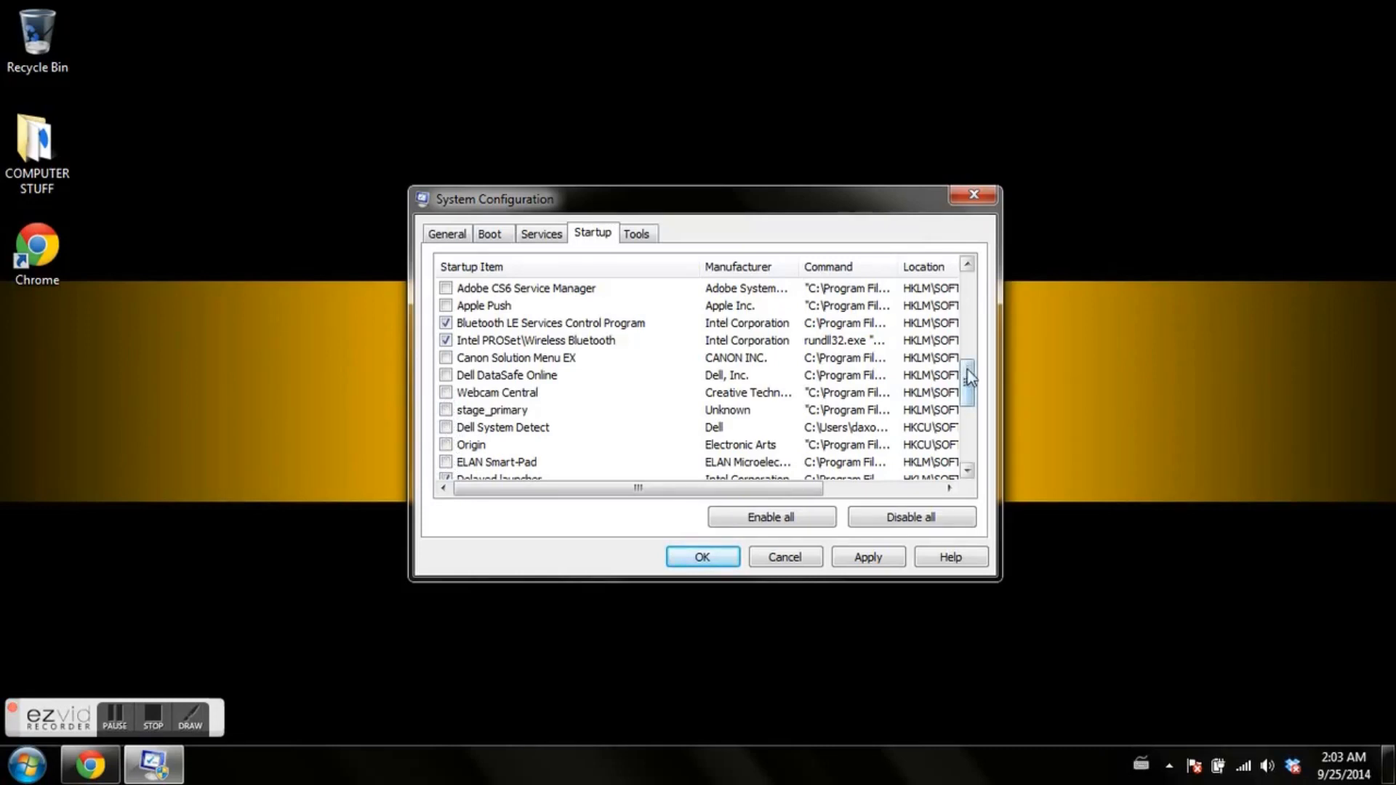
# Disable Delayed launcher, iTunes, µTorrent, Stage Remote Manager, aiStarter and remaining unwanted items, keeping Dropbox
pyautogui.scroll(-3)
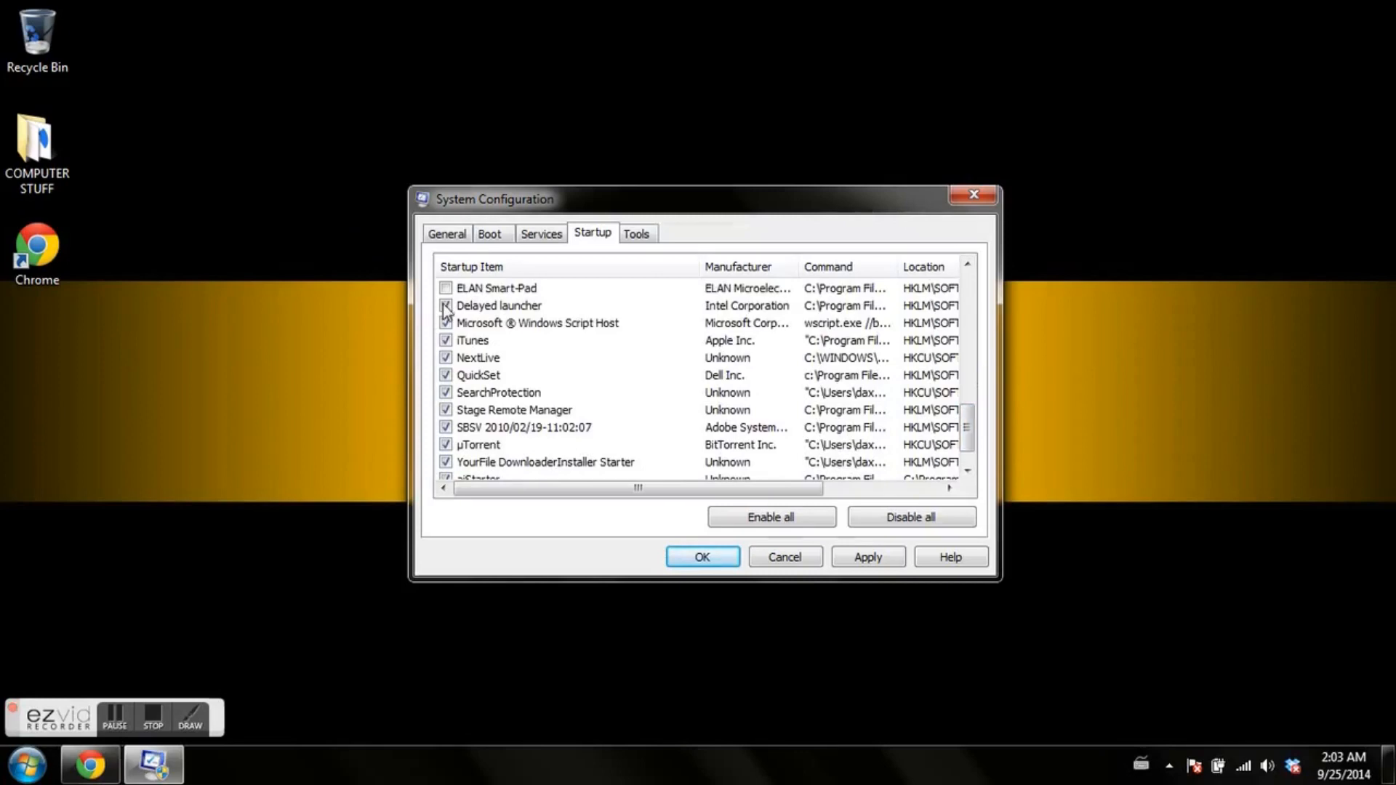
pyautogui.click(445, 305)
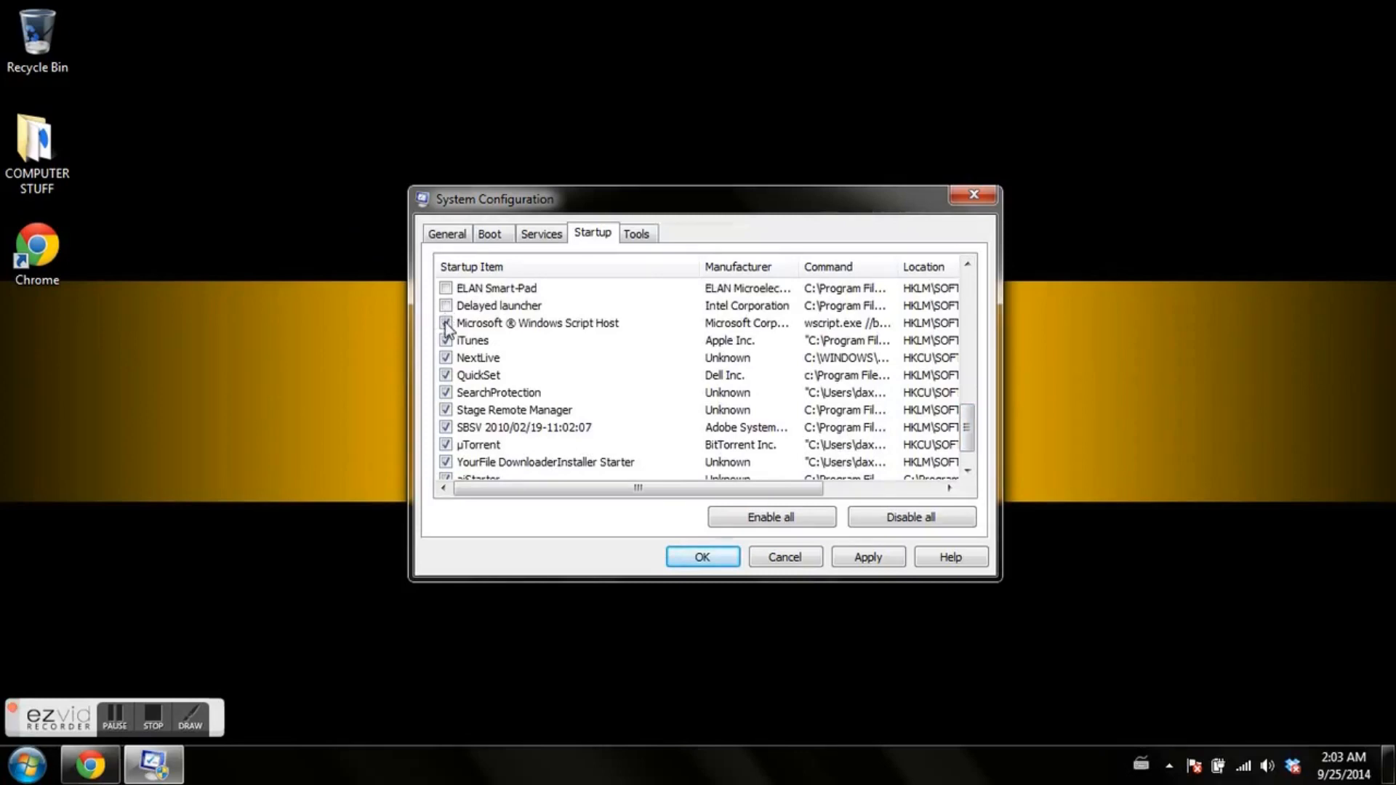
pyautogui.click(446, 340)
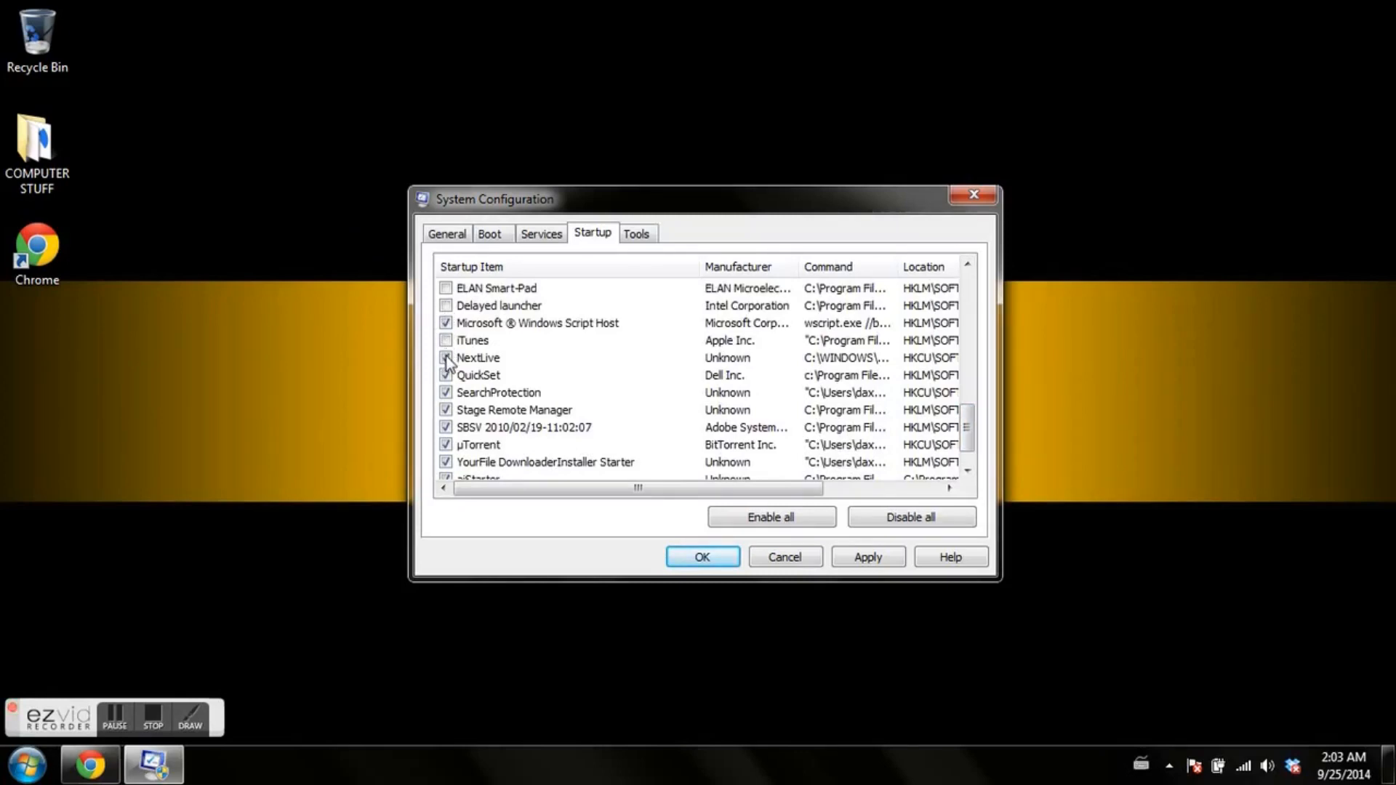
pyautogui.click(446, 357)
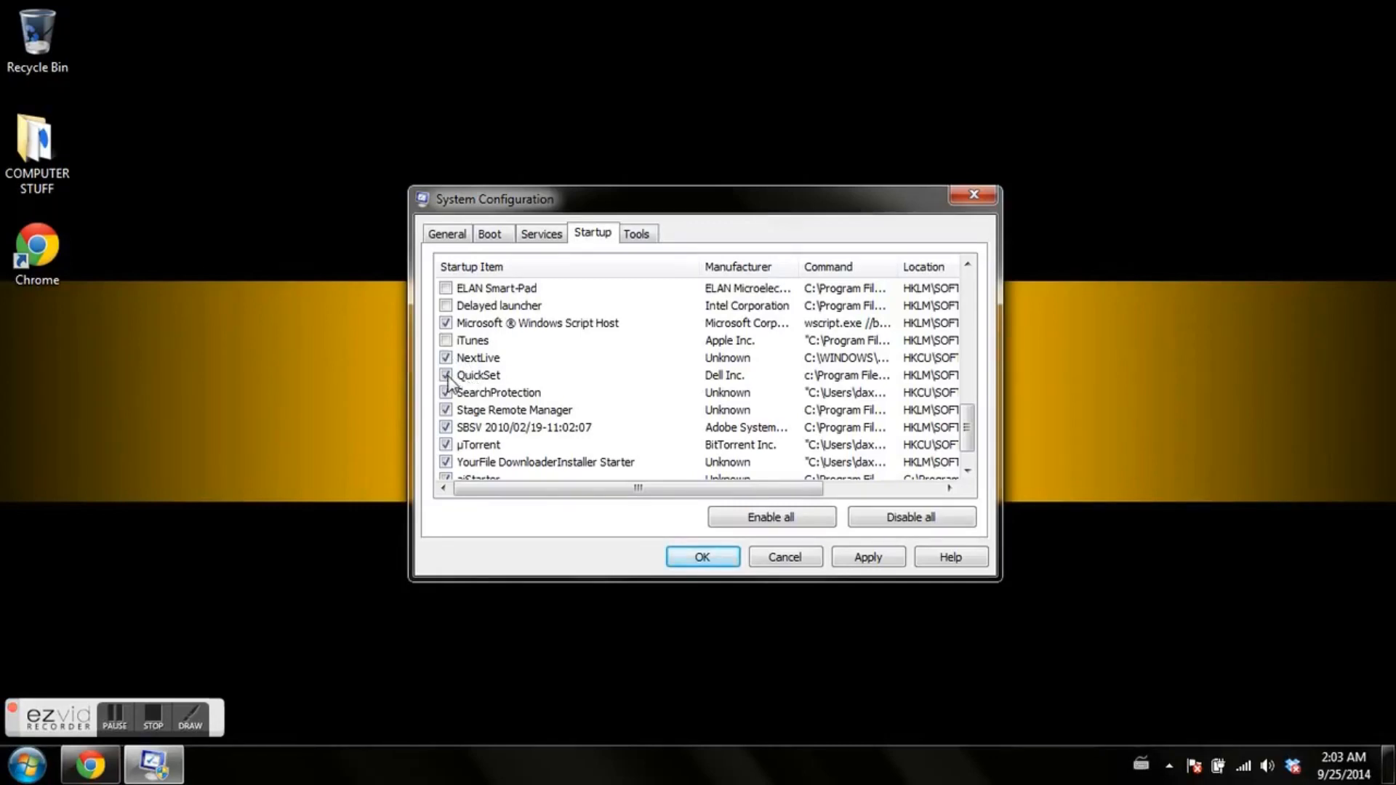
pyautogui.click(446, 375)
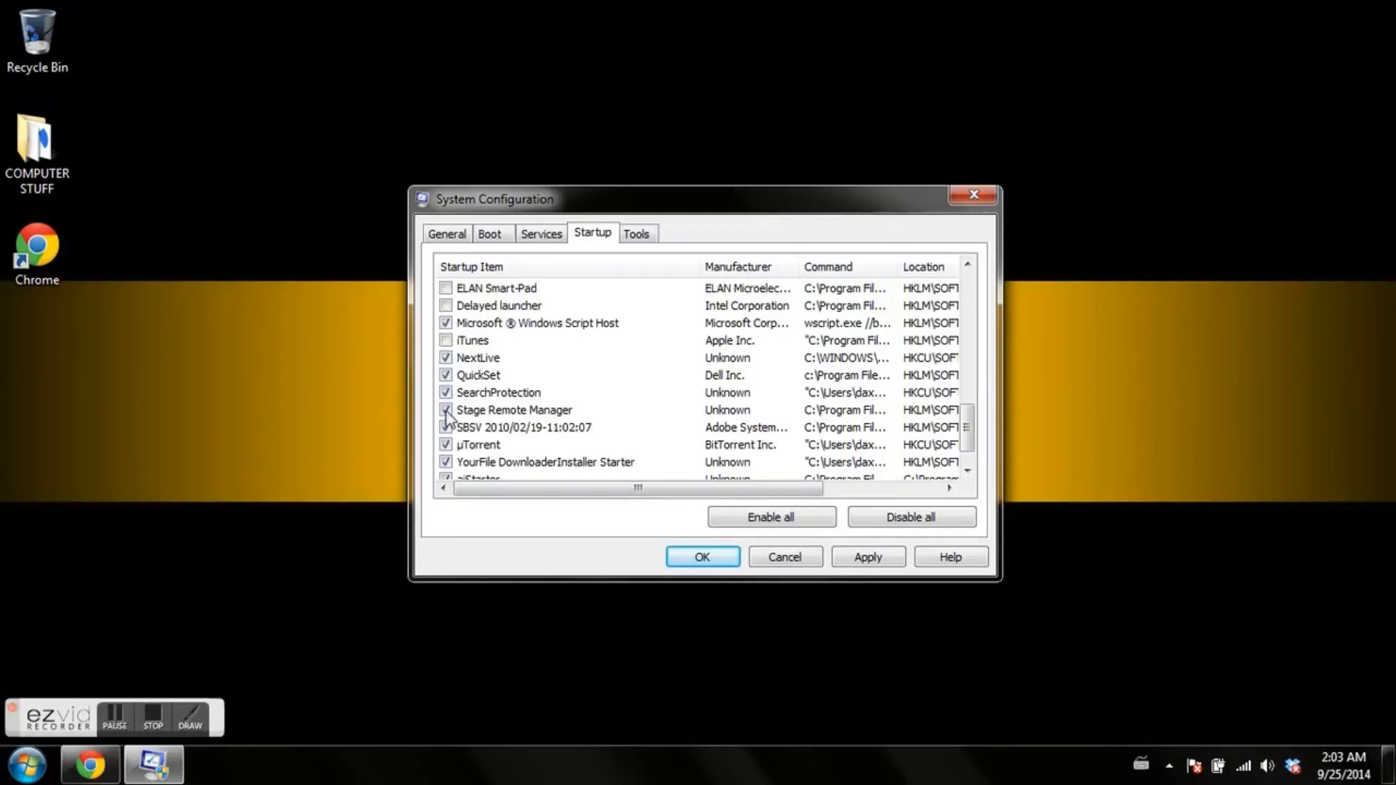
pyautogui.click(446, 410)
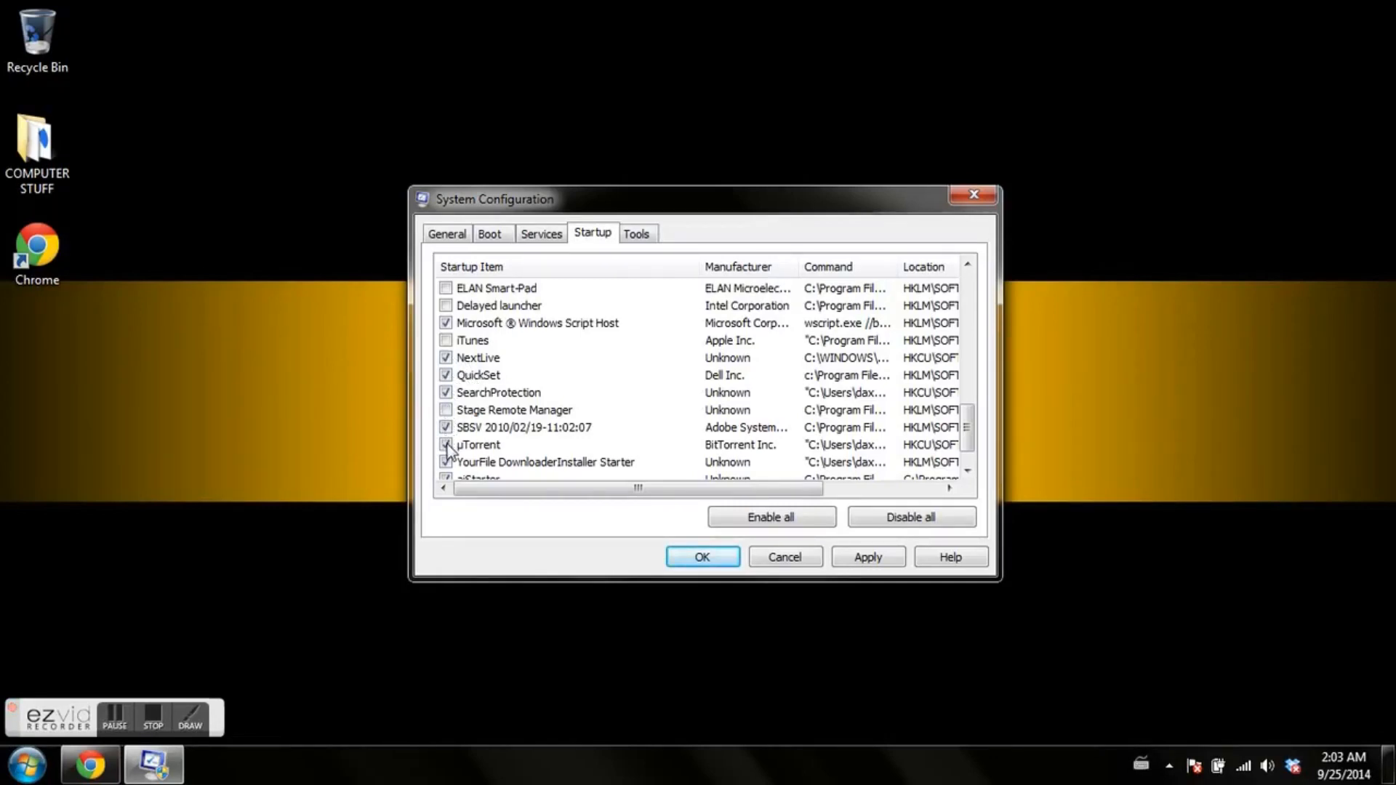
pyautogui.scroll(-3)
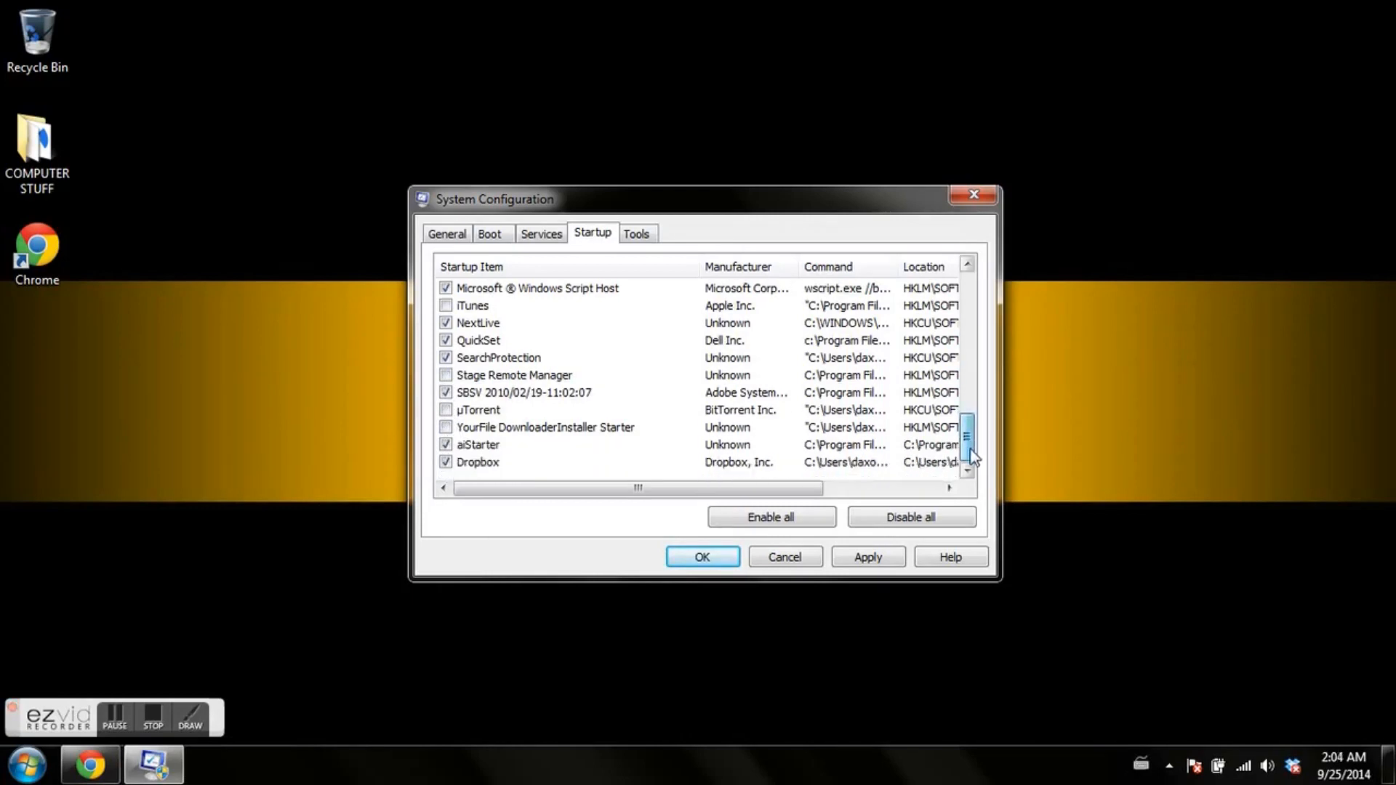
pyautogui.click(445, 445)
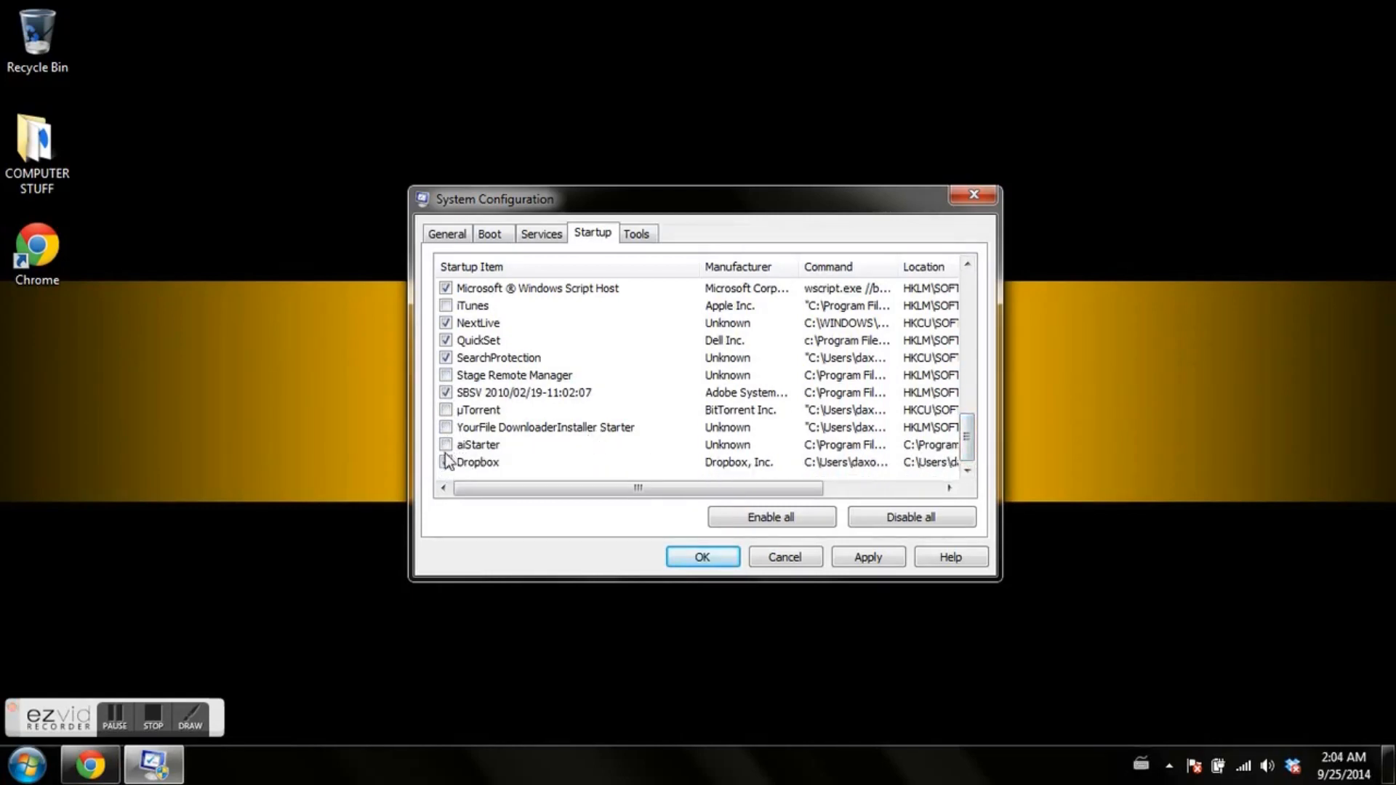
pyautogui.click(446, 461)
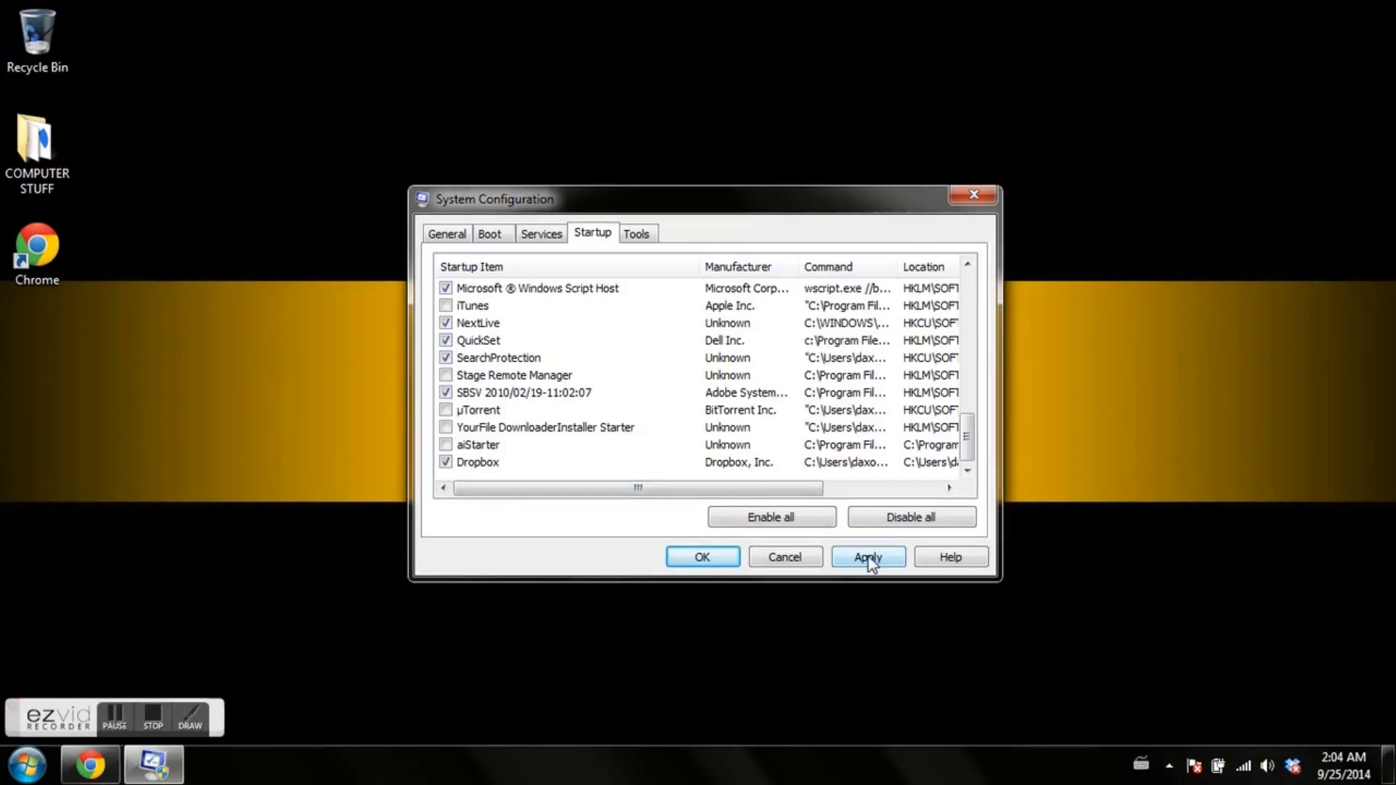
# Apply the startup changes and confirm with OK, bringing up the restart prompt
pyautogui.click(868, 557)
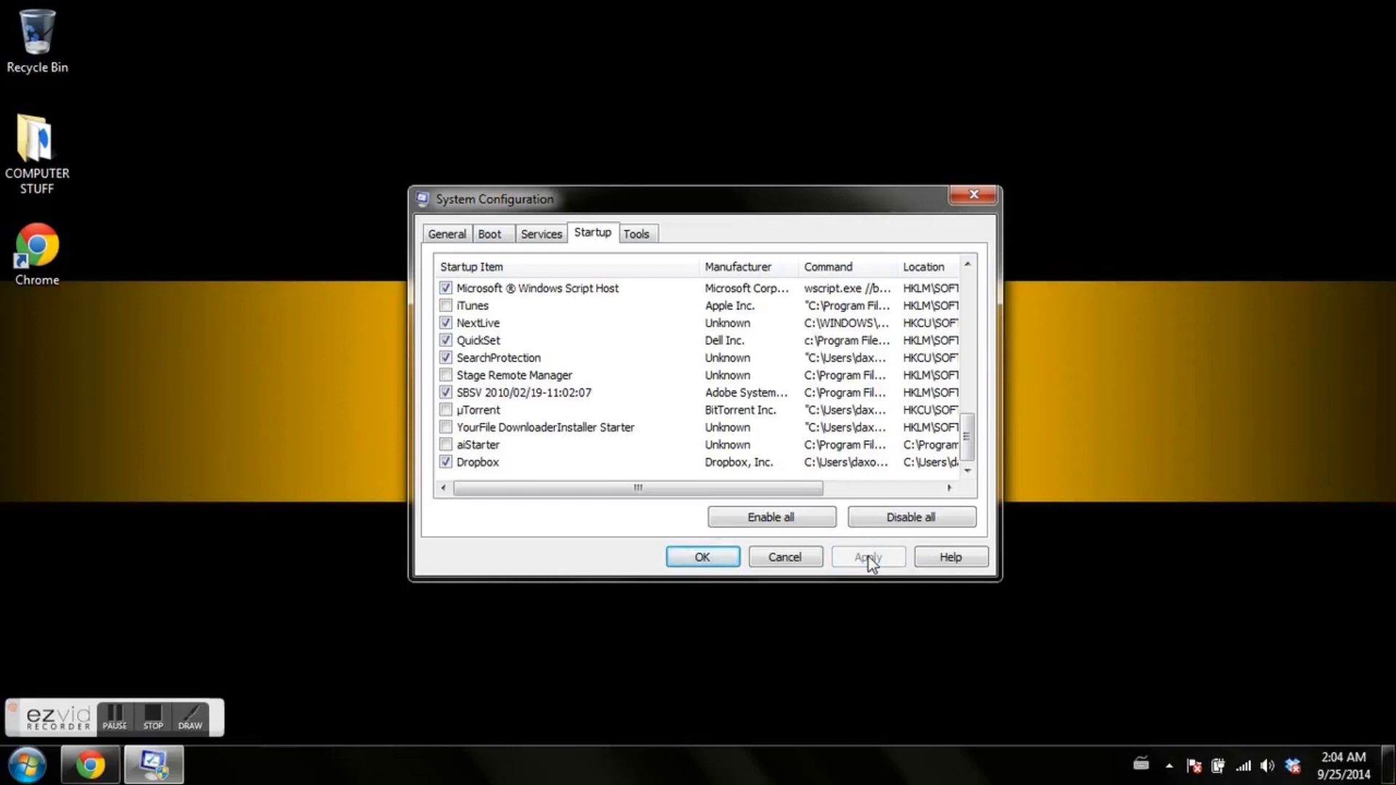
pyautogui.click(868, 556)
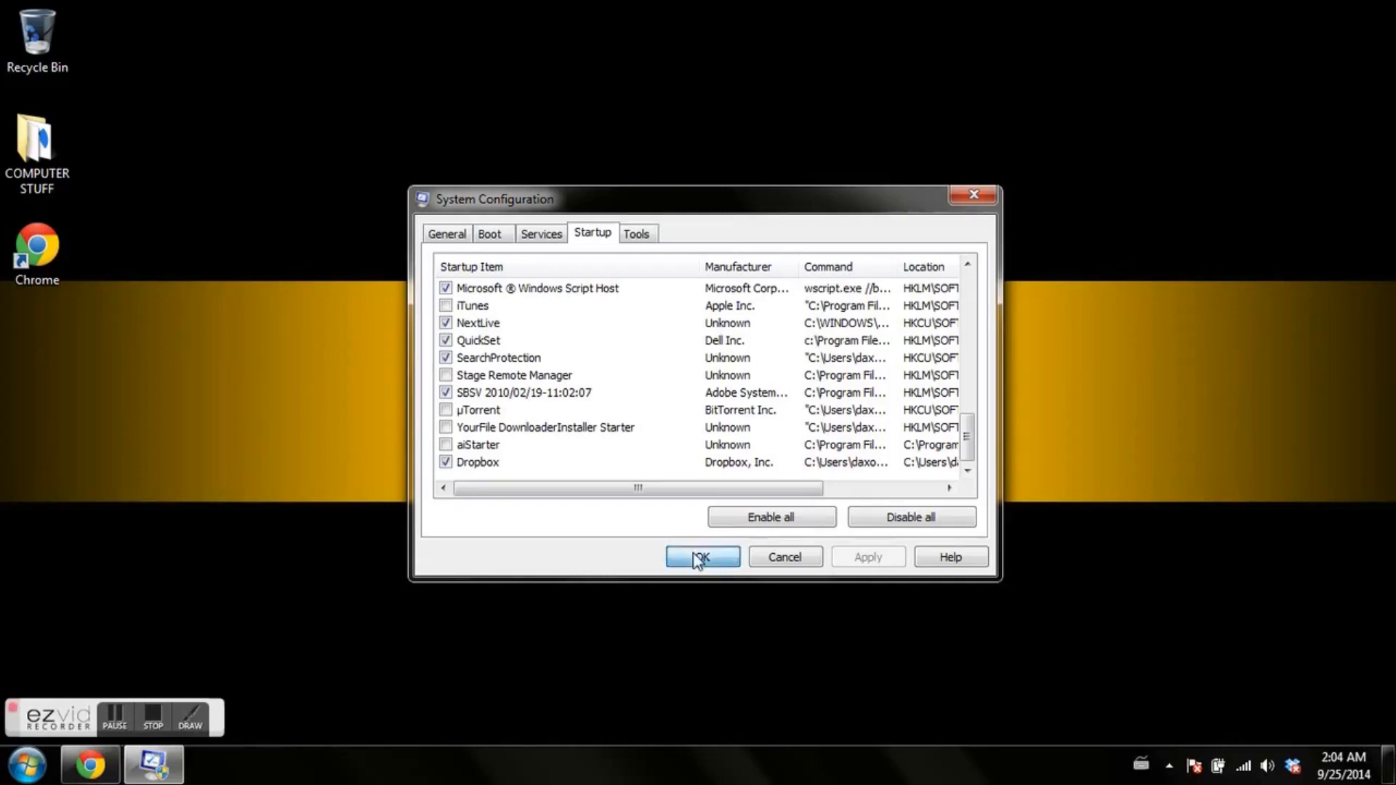
pyautogui.click(702, 556)
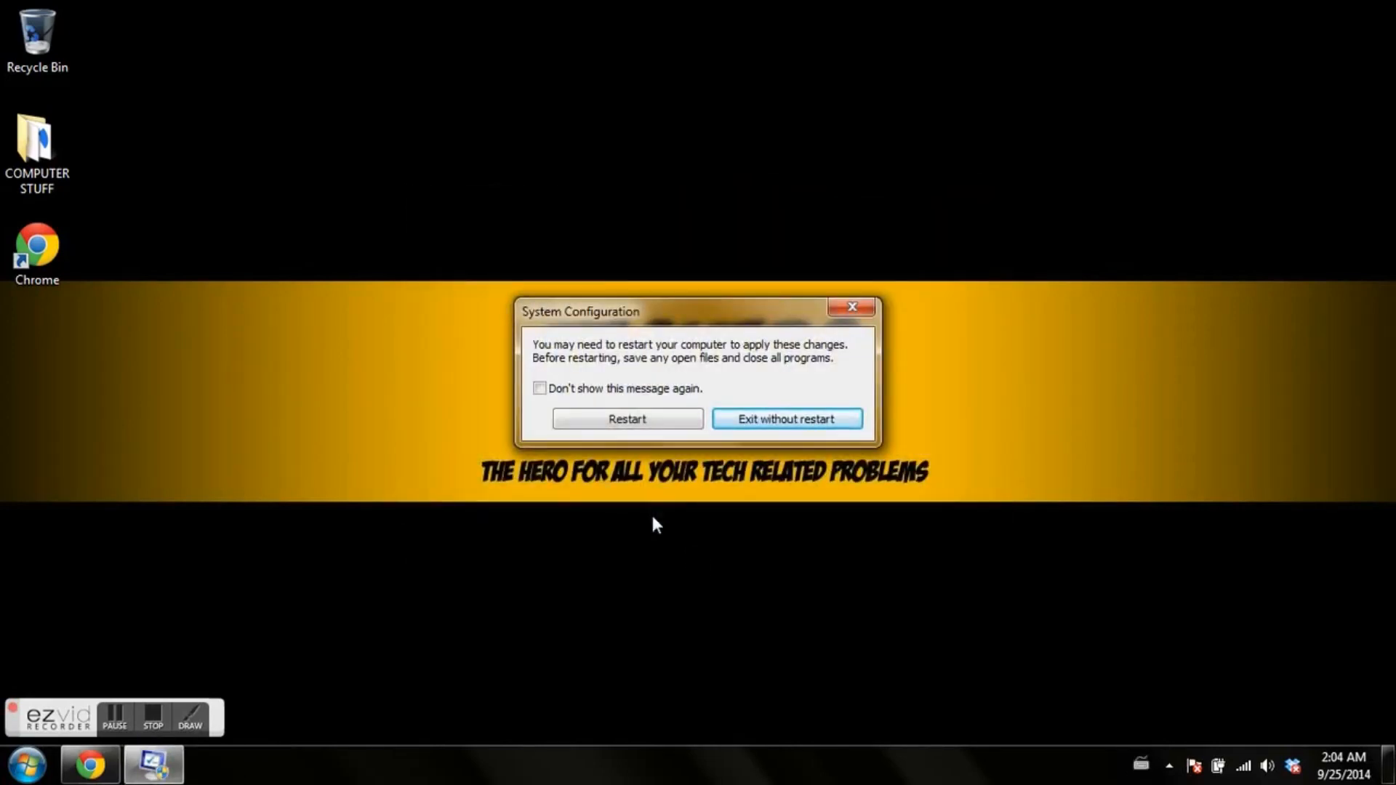
pyautogui.moveTo(551, 370)
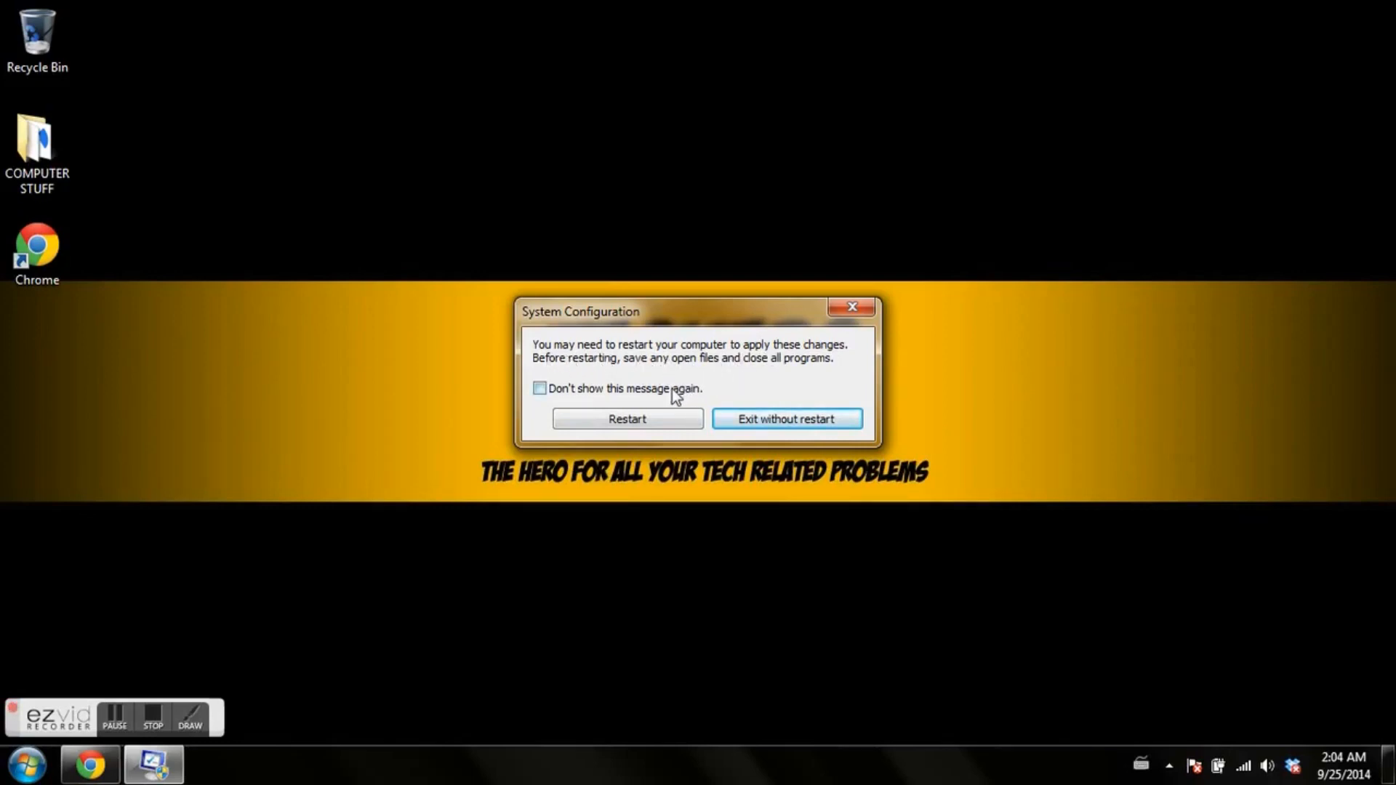
# Mark 'Don't show this message again' and exit without restarting, returning to the desktop
pyautogui.click(540, 388)
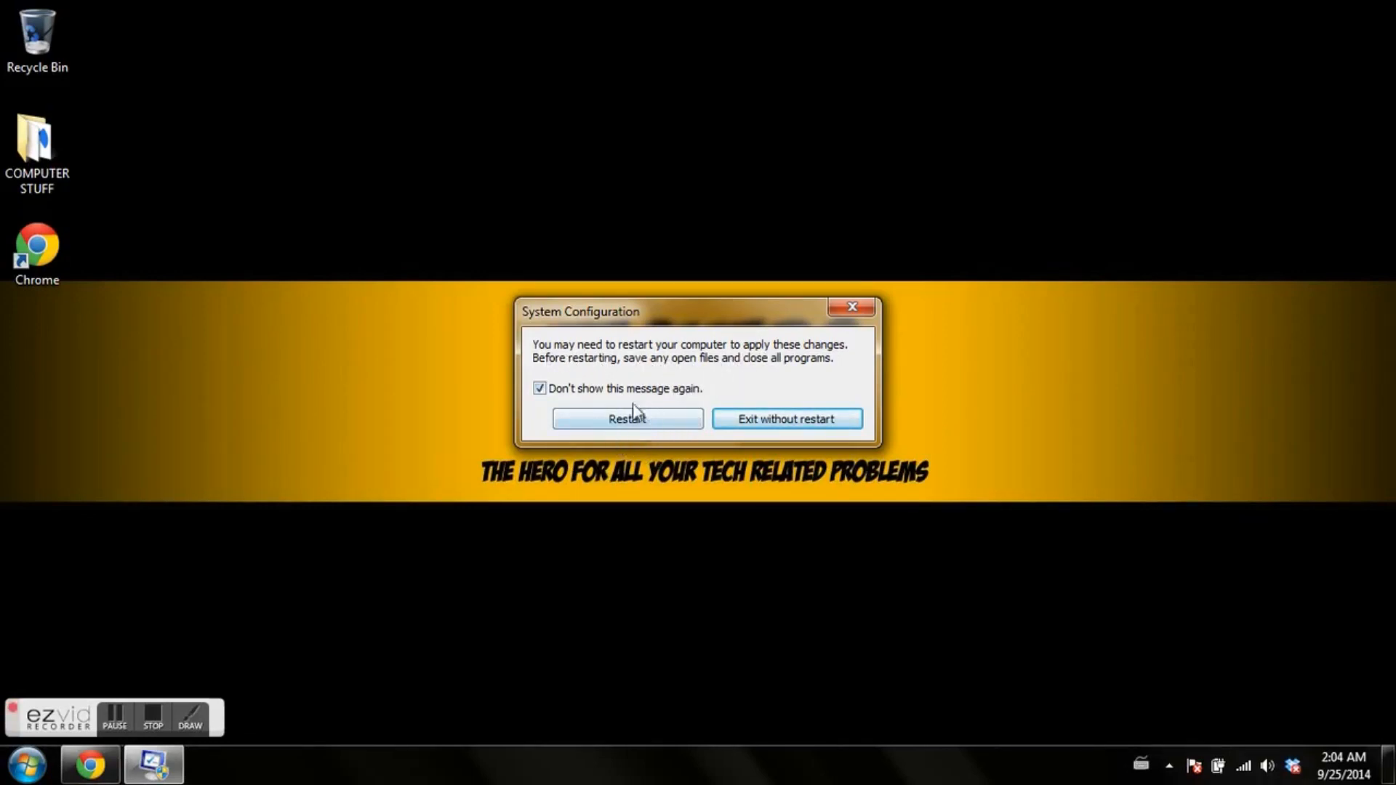
pyautogui.moveTo(693, 383)
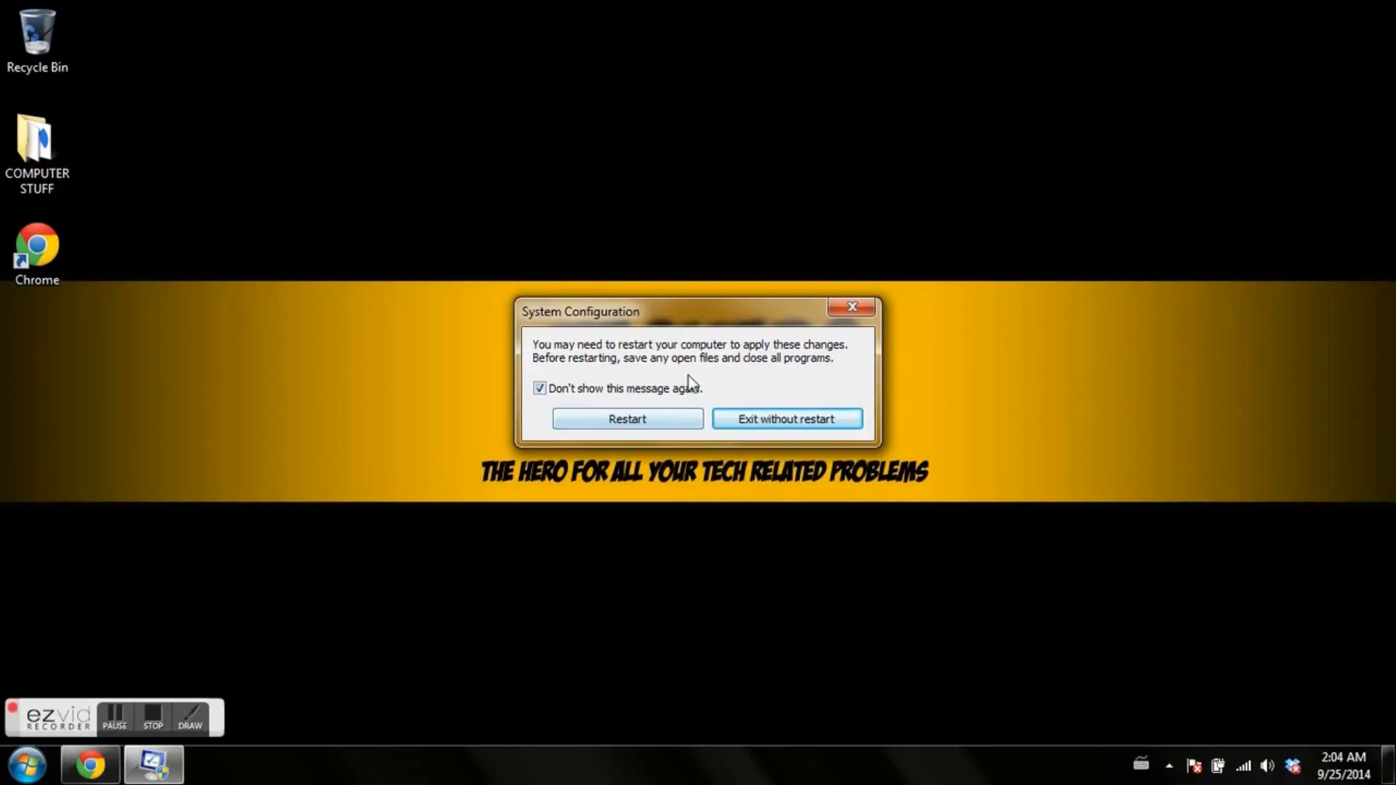
pyautogui.moveTo(805, 352)
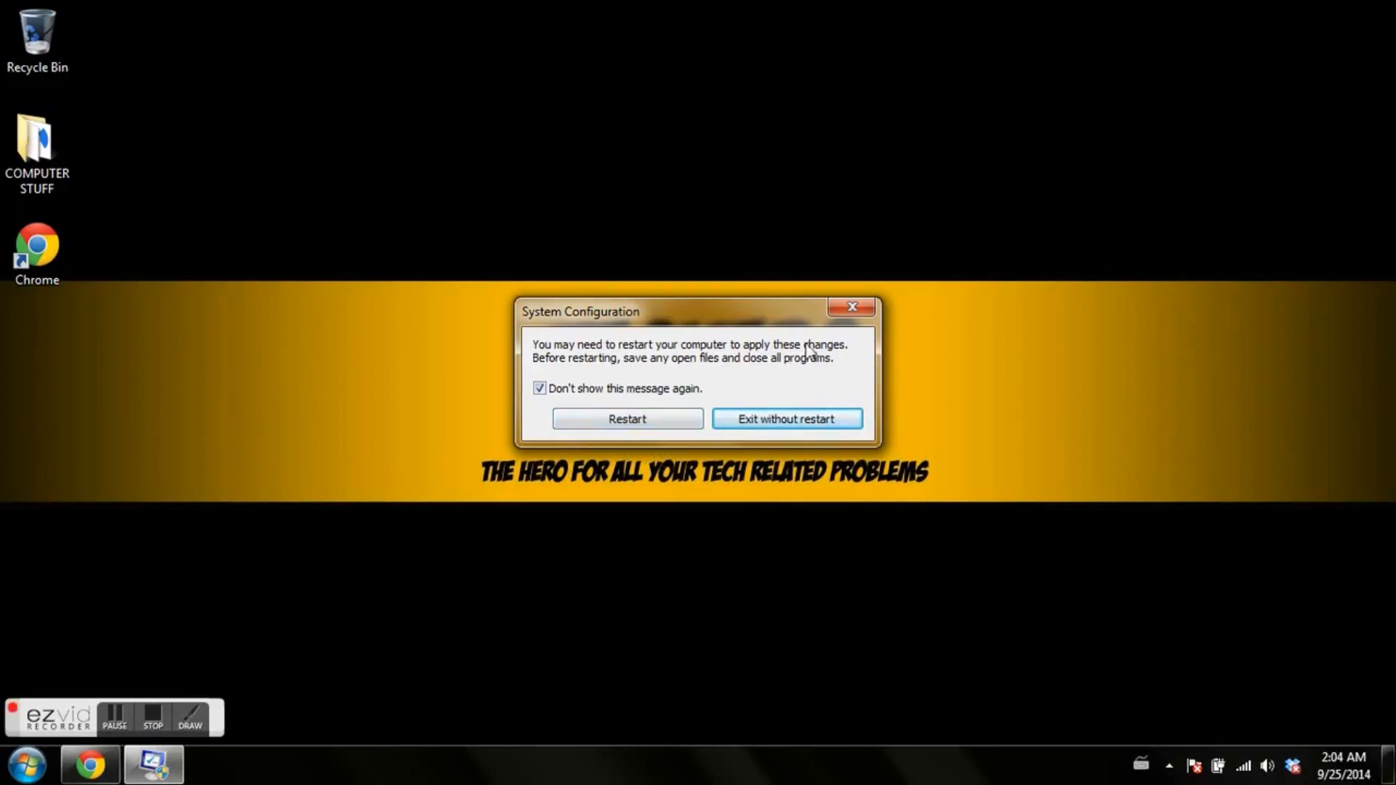
pyautogui.click(787, 419)
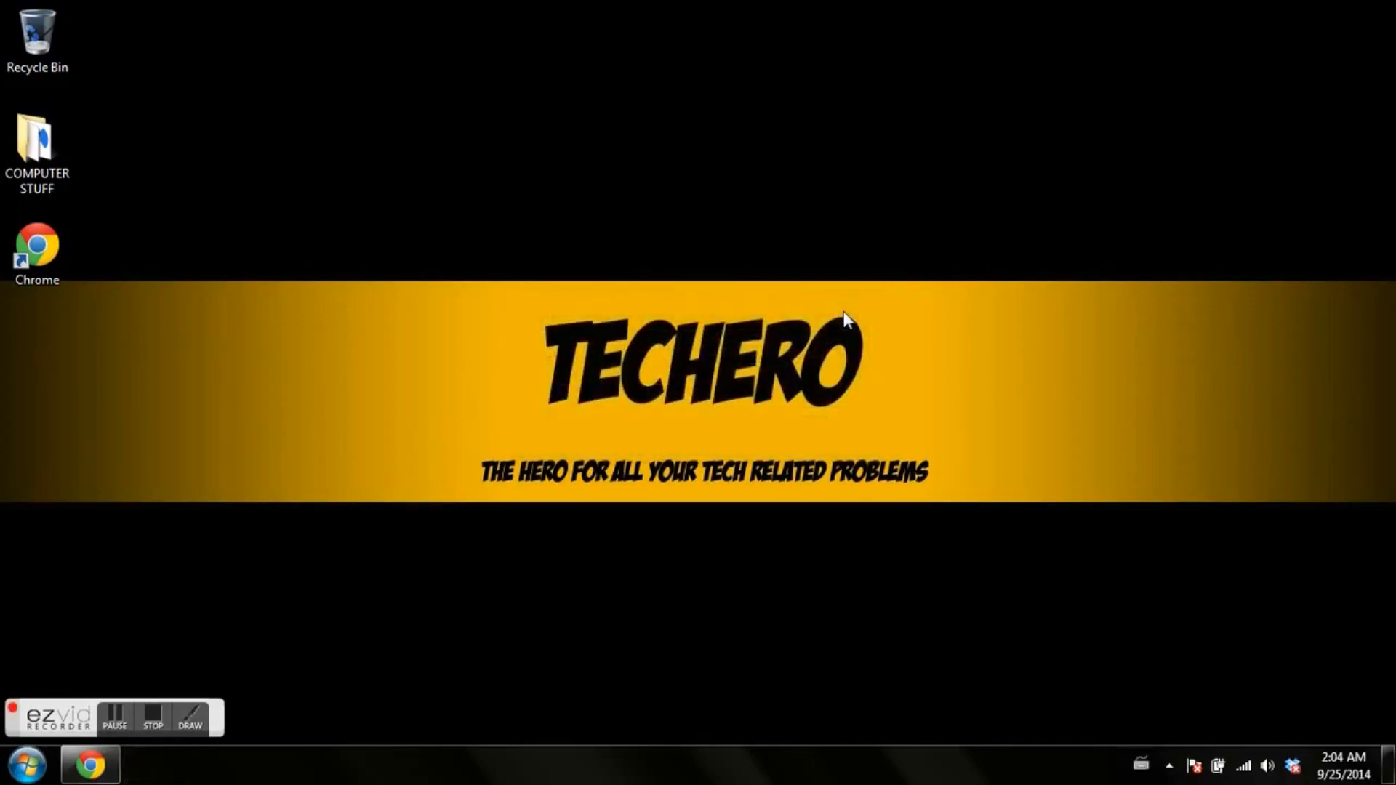
pyautogui.moveTo(837, 383)
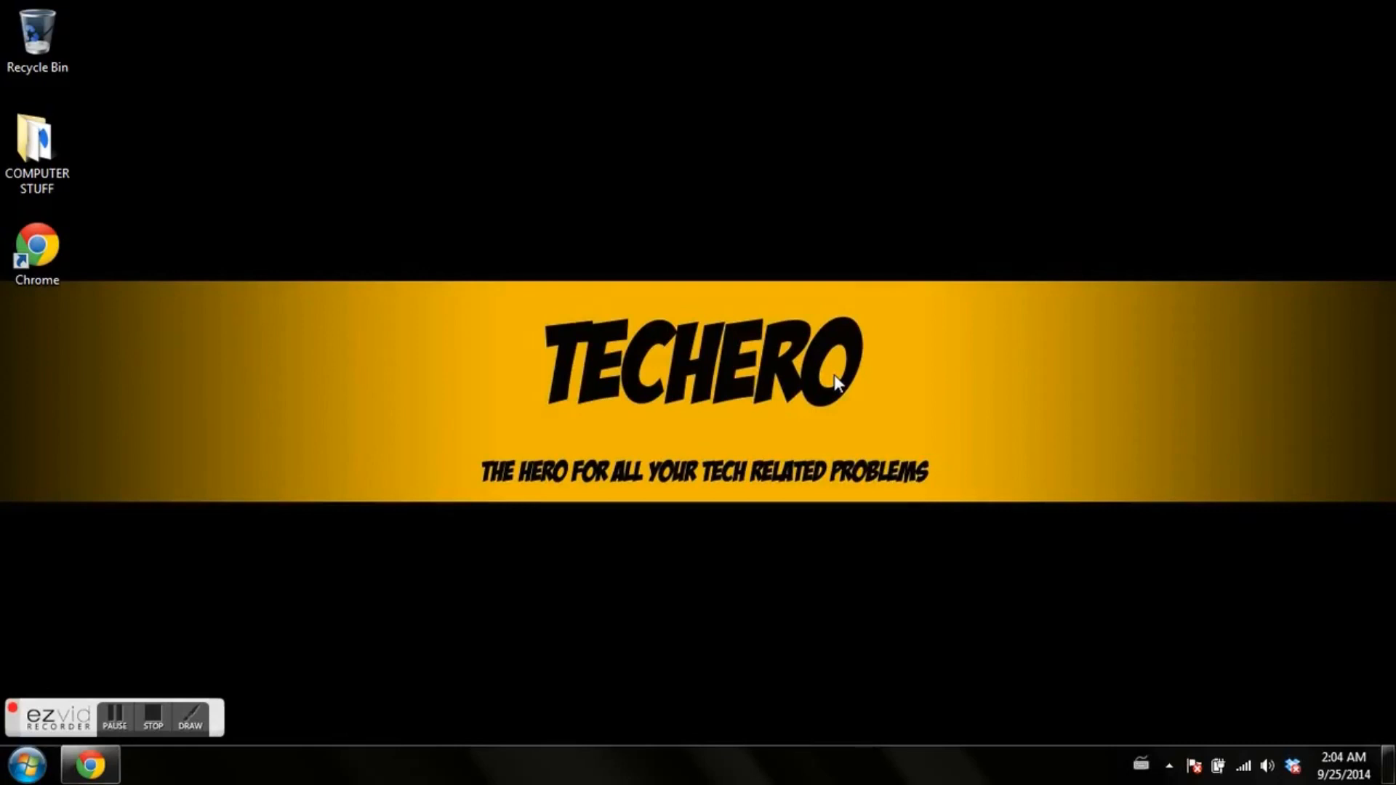
pyautogui.moveTo(189, 617)
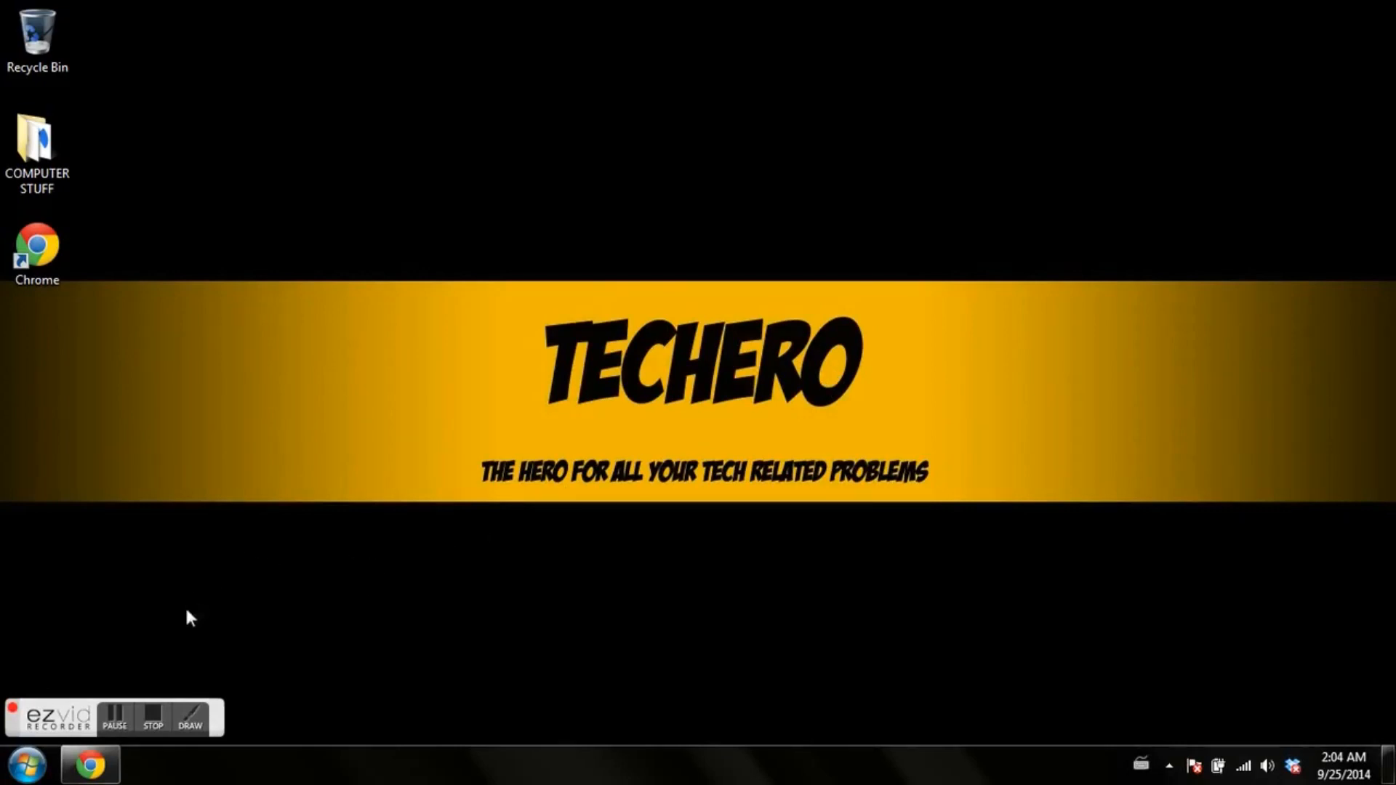